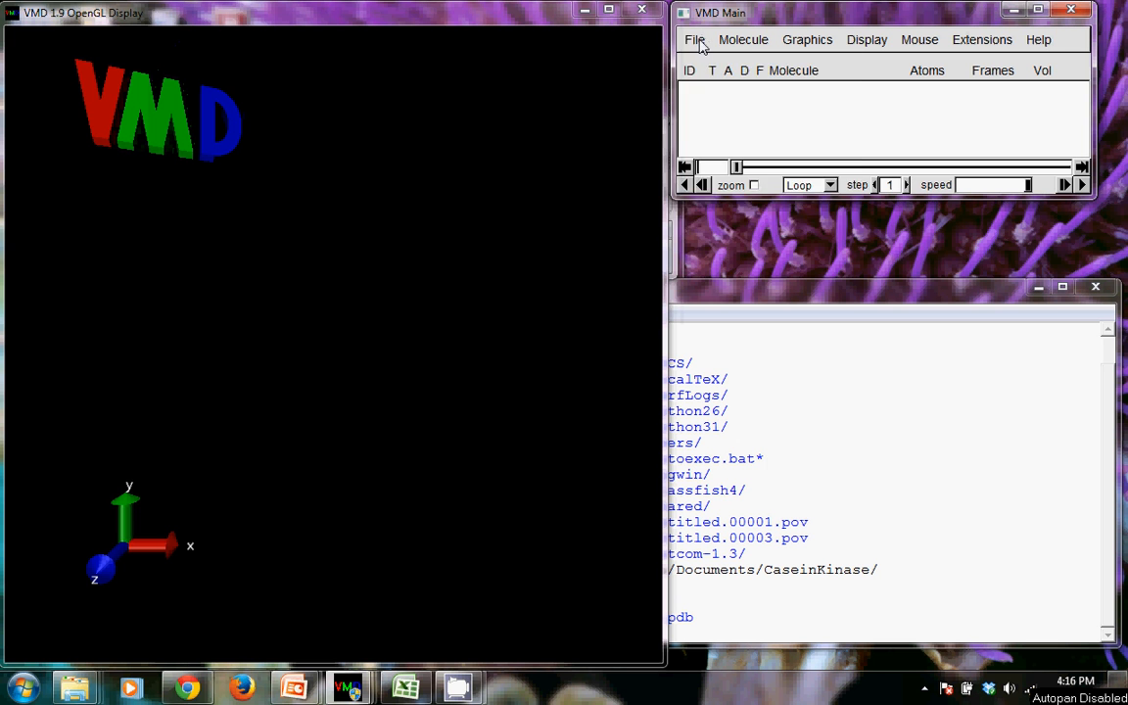
Load csnp.pdb from the CaseinKinase folder as a new molecule via the Molecule File Browser.
{"action": "left_click", "coordinate": [693, 39]}
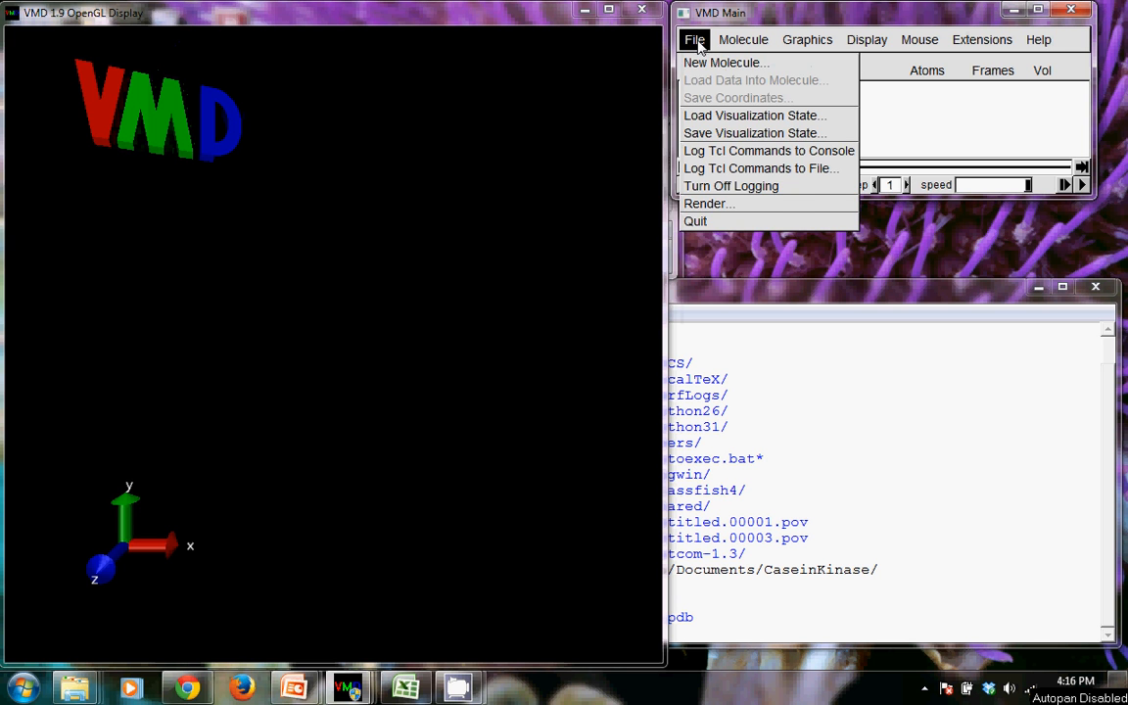
{"action": "left_click", "coordinate": [724, 61]}
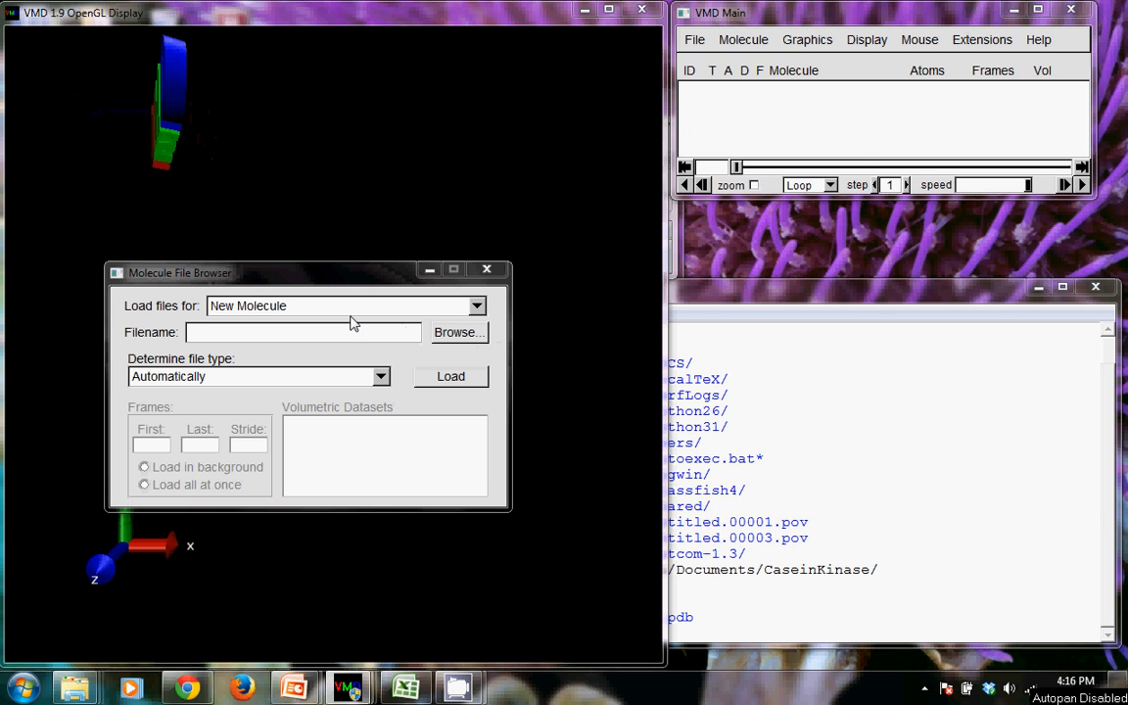
{"action": "left_click", "coordinate": [458, 333]}
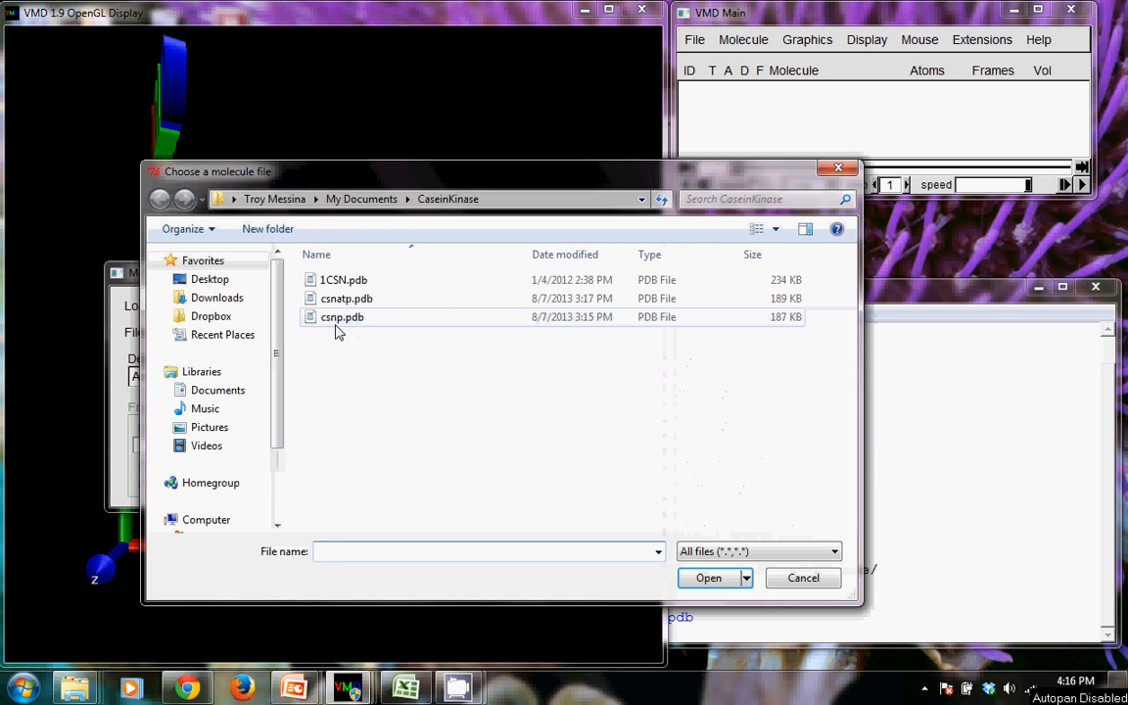
{"action": "mouse_move", "coordinate": [341, 317]}
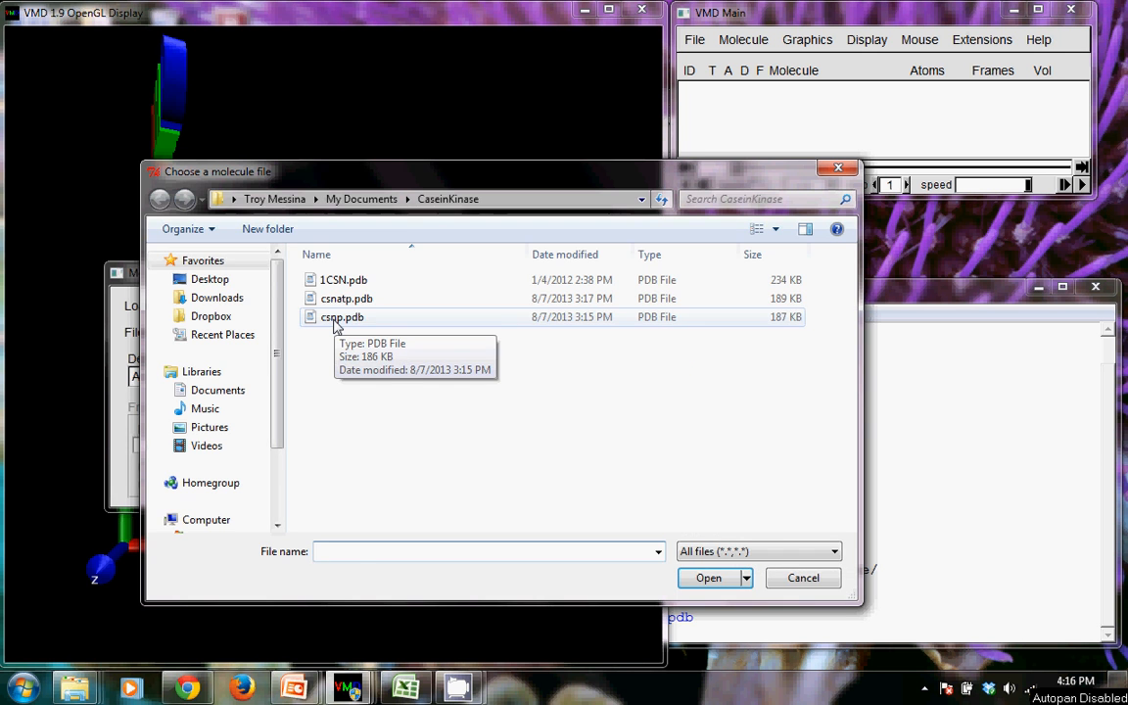
{"action": "left_click", "coordinate": [803, 578]}
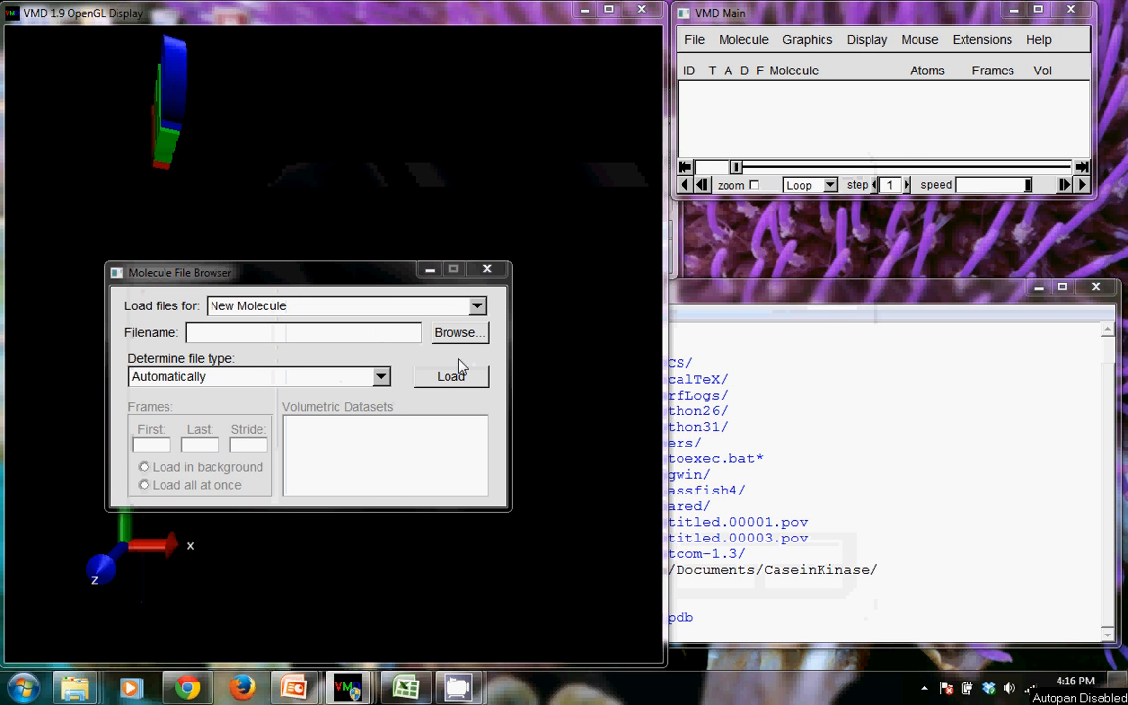
{"action": "left_click", "coordinate": [450, 376]}
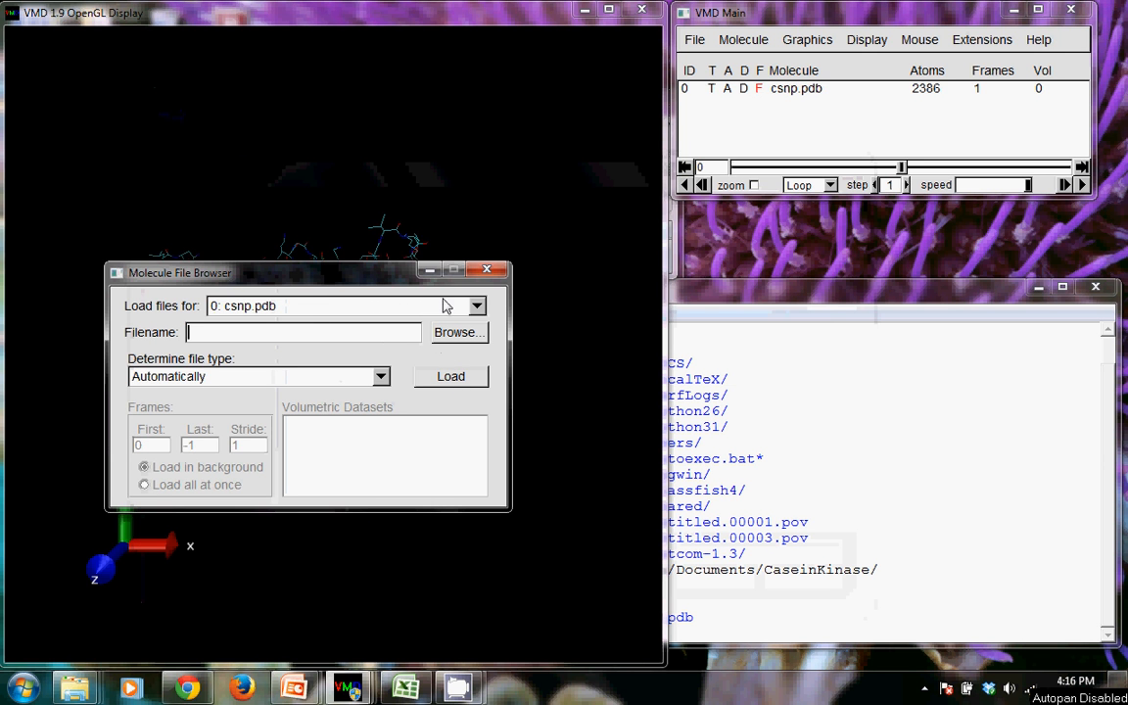
Close the Molecule File Browser and rotate the csnp protein to view it from other sides.
{"action": "left_click", "coordinate": [486, 270]}
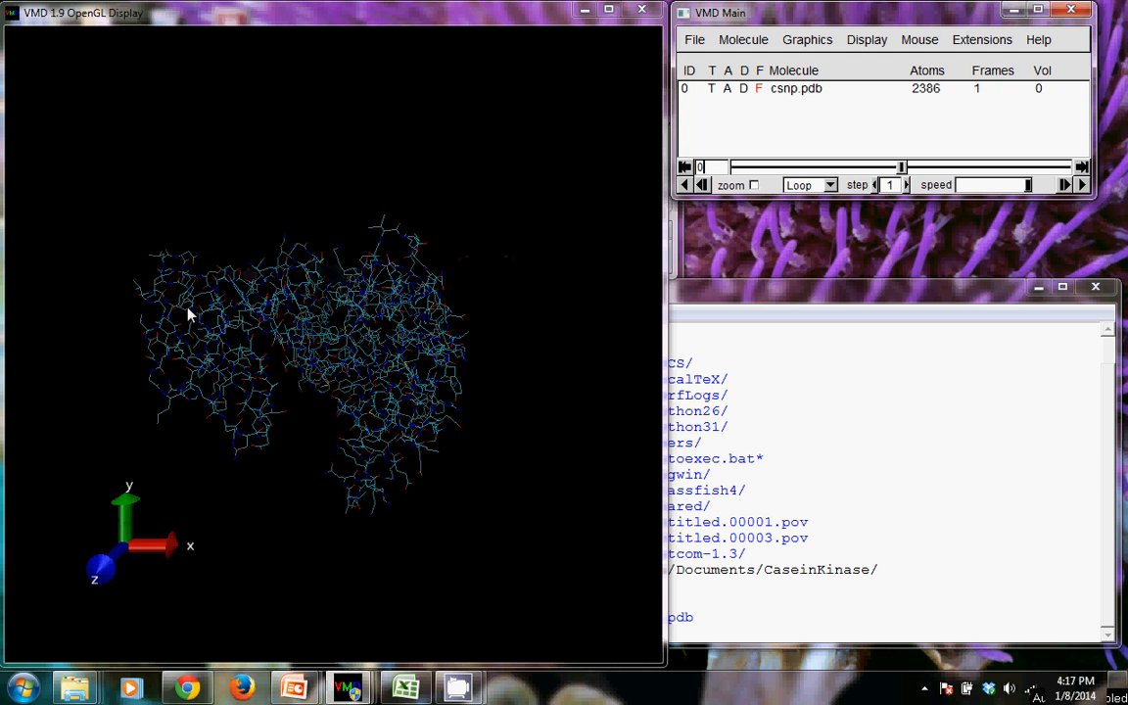
{"action": "left_click_drag", "start_coordinate": [188, 313], "coordinate": [438, 506]}
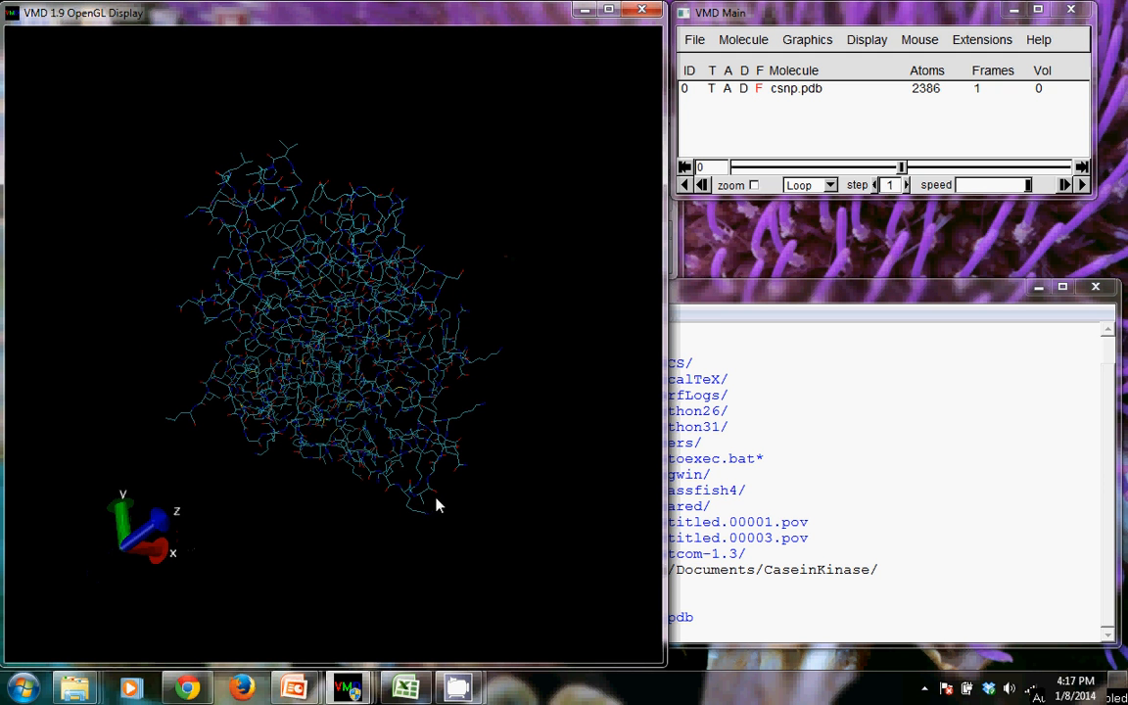
{"action": "left_click_drag", "start_coordinate": [439, 505], "coordinate": [364, 519]}
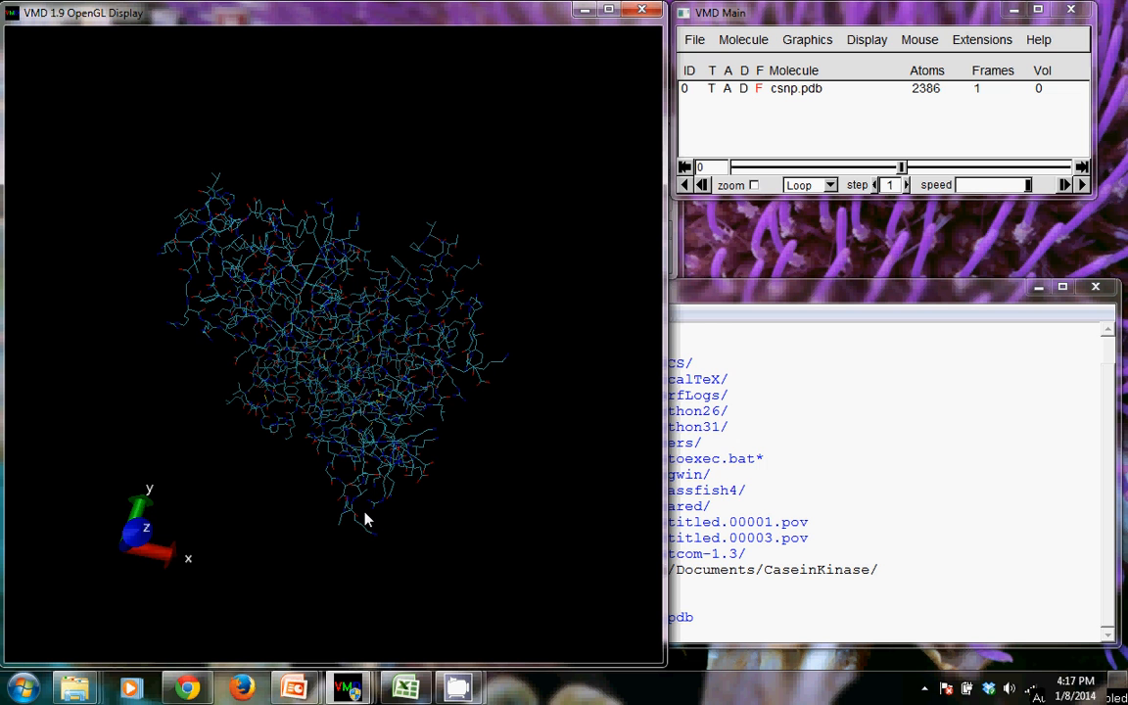
{"action": "mouse_move", "coordinate": [397, 493]}
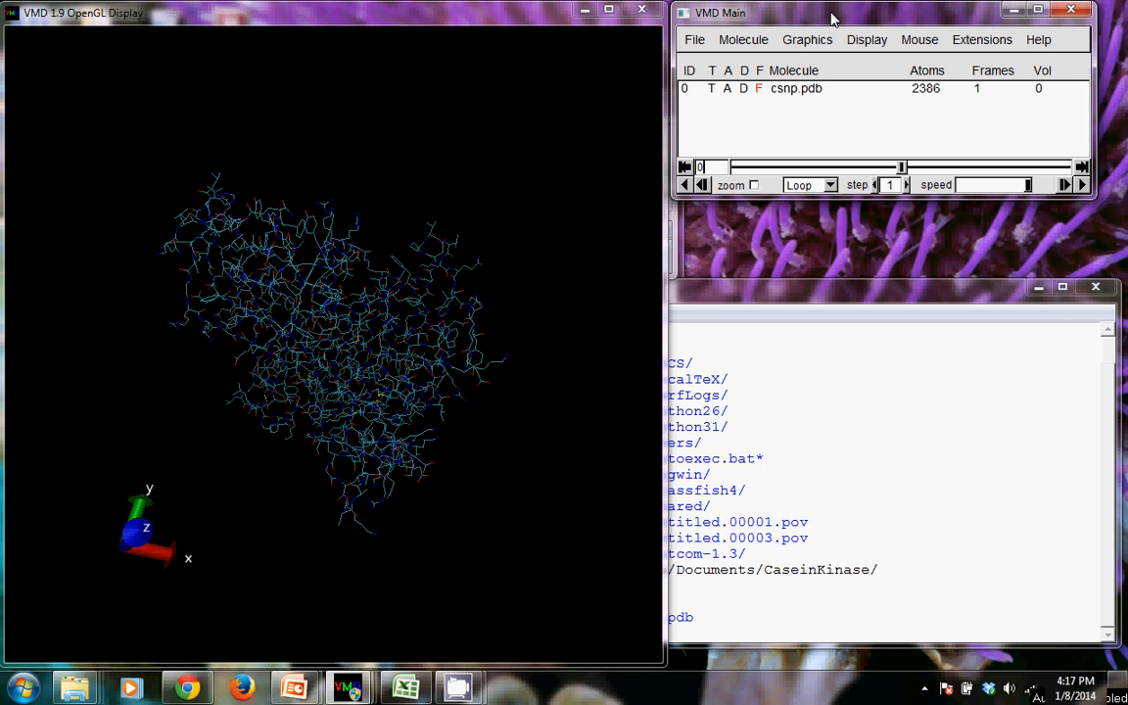
{"action": "mouse_move", "coordinate": [830, 18]}
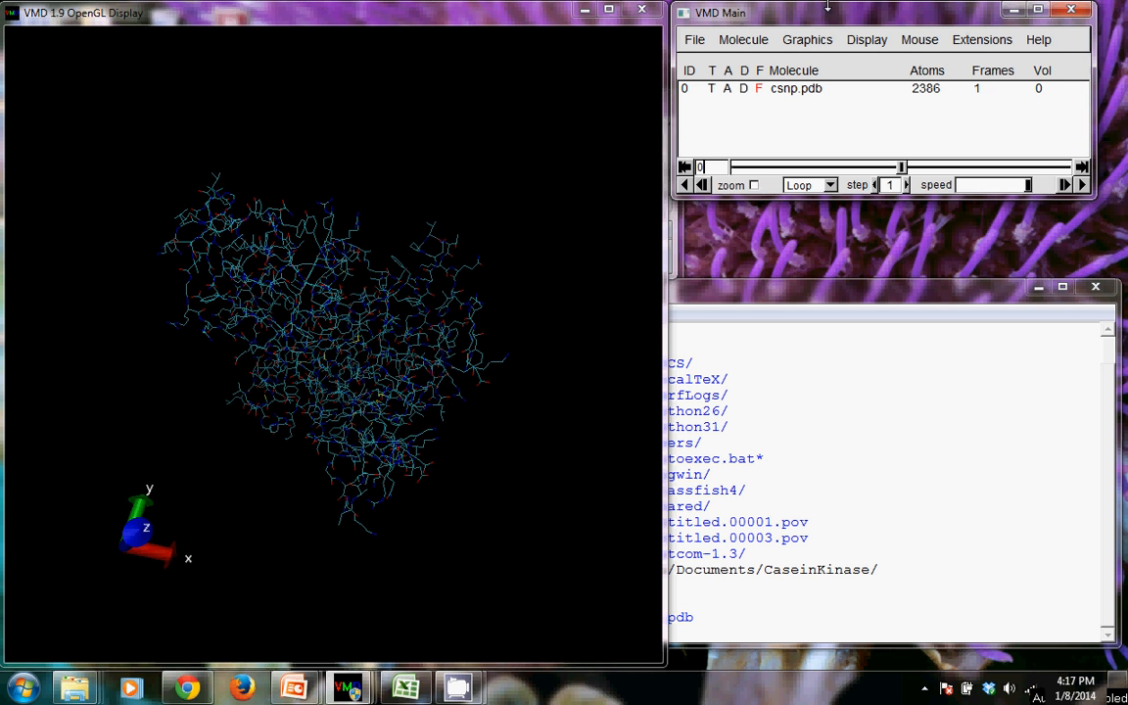
Bring up the Extensions menu to reach the Automatic PSF Builder.
{"action": "left_click", "coordinate": [981, 39]}
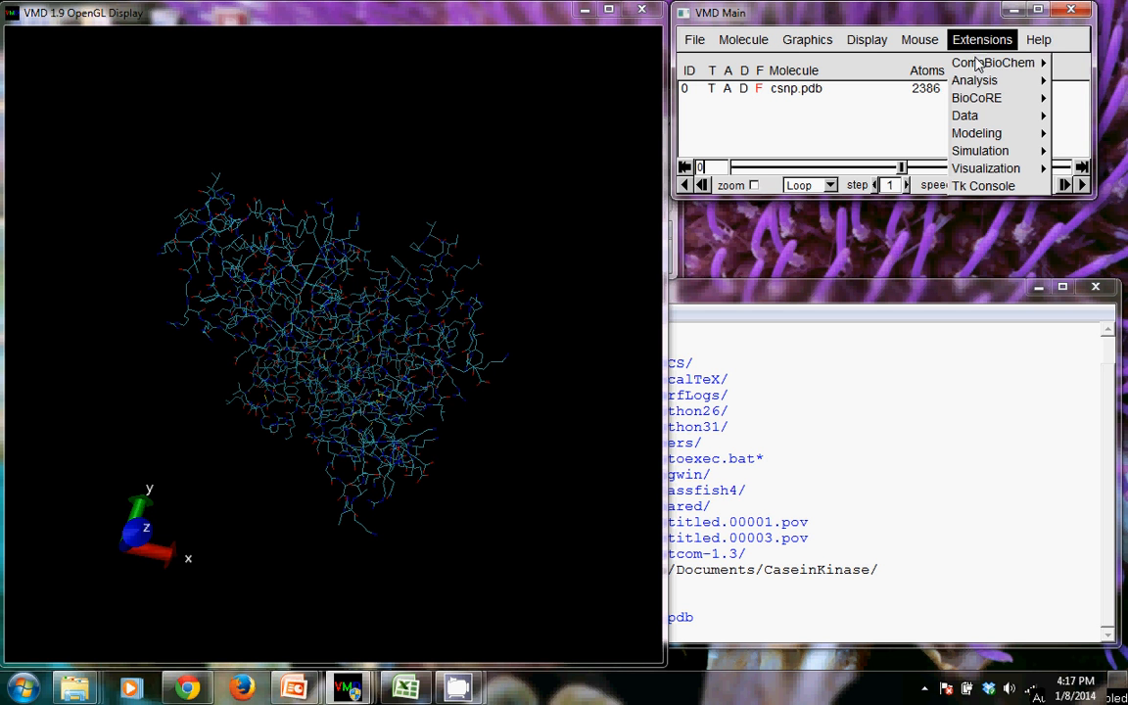
{"action": "mouse_move", "coordinate": [975, 98]}
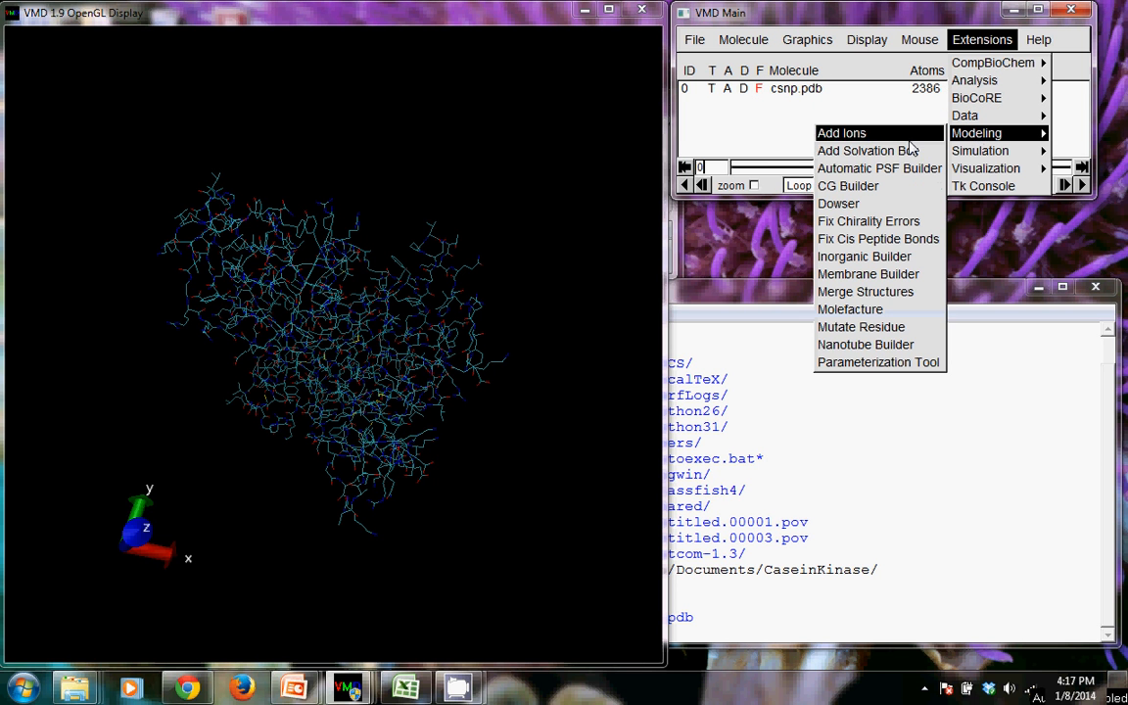
{"action": "mouse_move", "coordinate": [879, 169]}
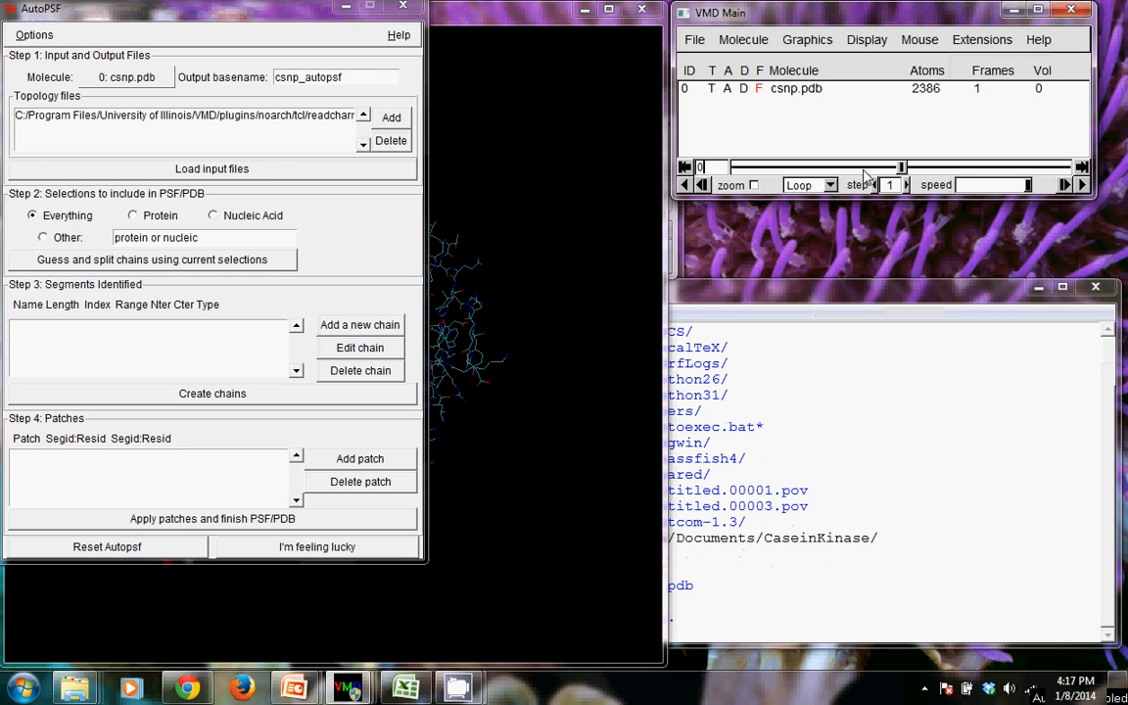
Move the AutoPSF window aside and change its output basename from csnp_autopsf to csn.
{"action": "left_click_drag", "start_coordinate": [195, 8], "coordinate": [337, 49]}
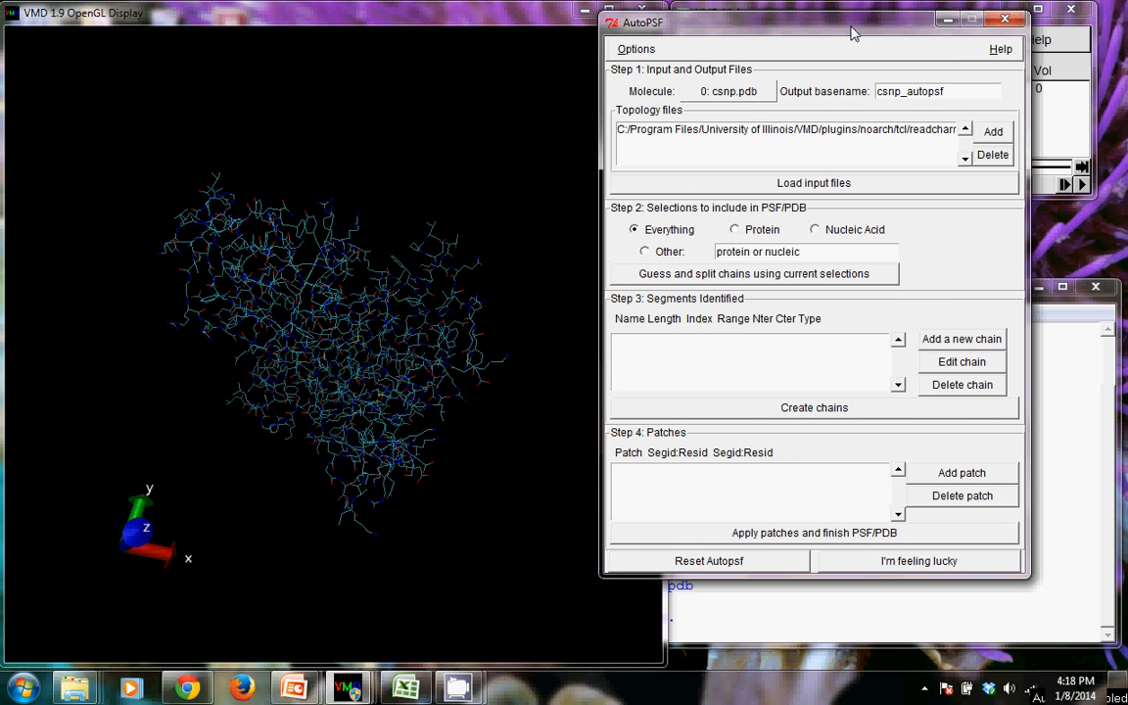
{"action": "mouse_move", "coordinate": [775, 102]}
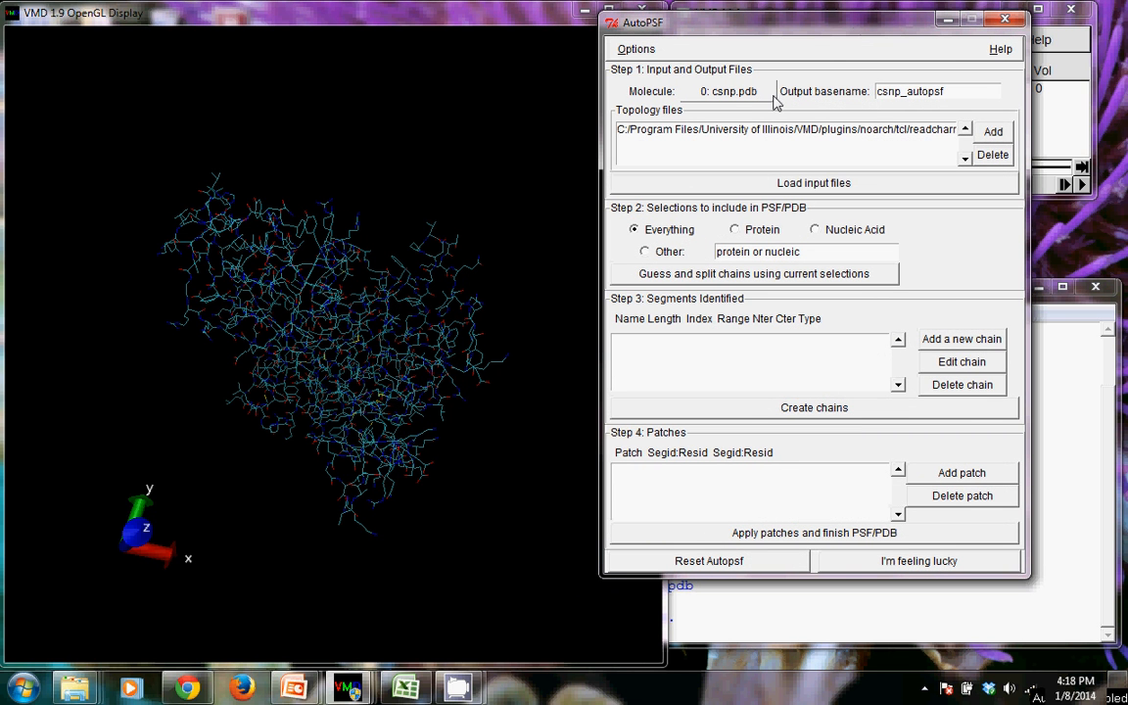
{"action": "mouse_move", "coordinate": [764, 88]}
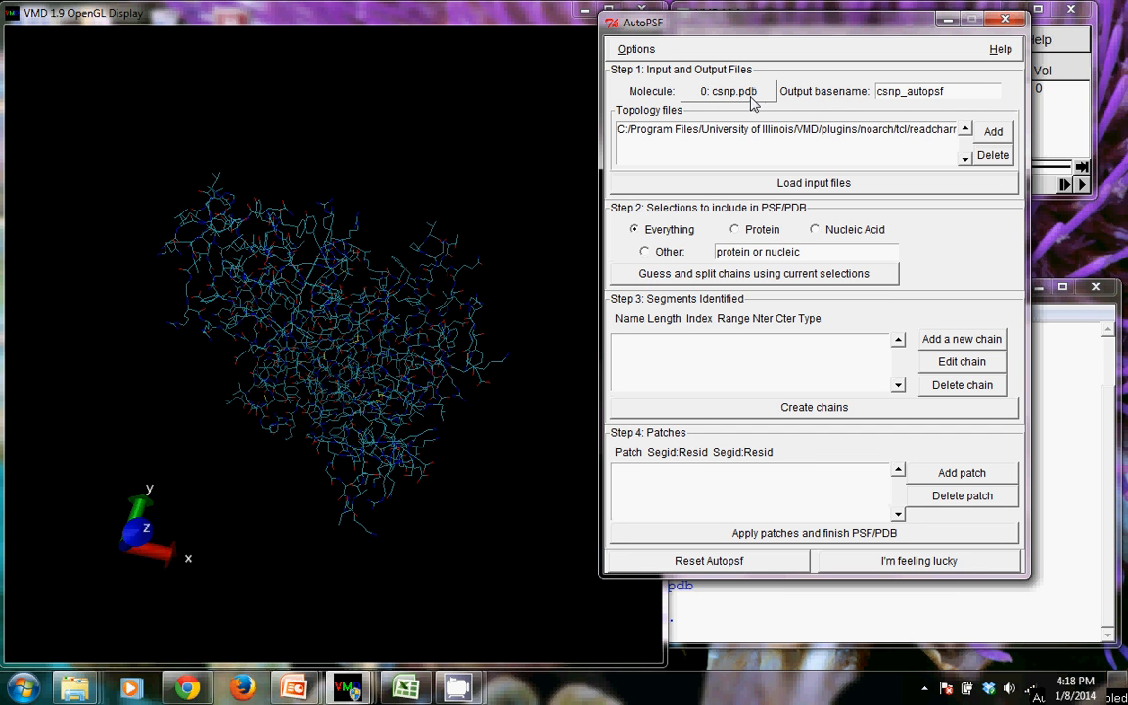
{"action": "mouse_move", "coordinate": [720, 106]}
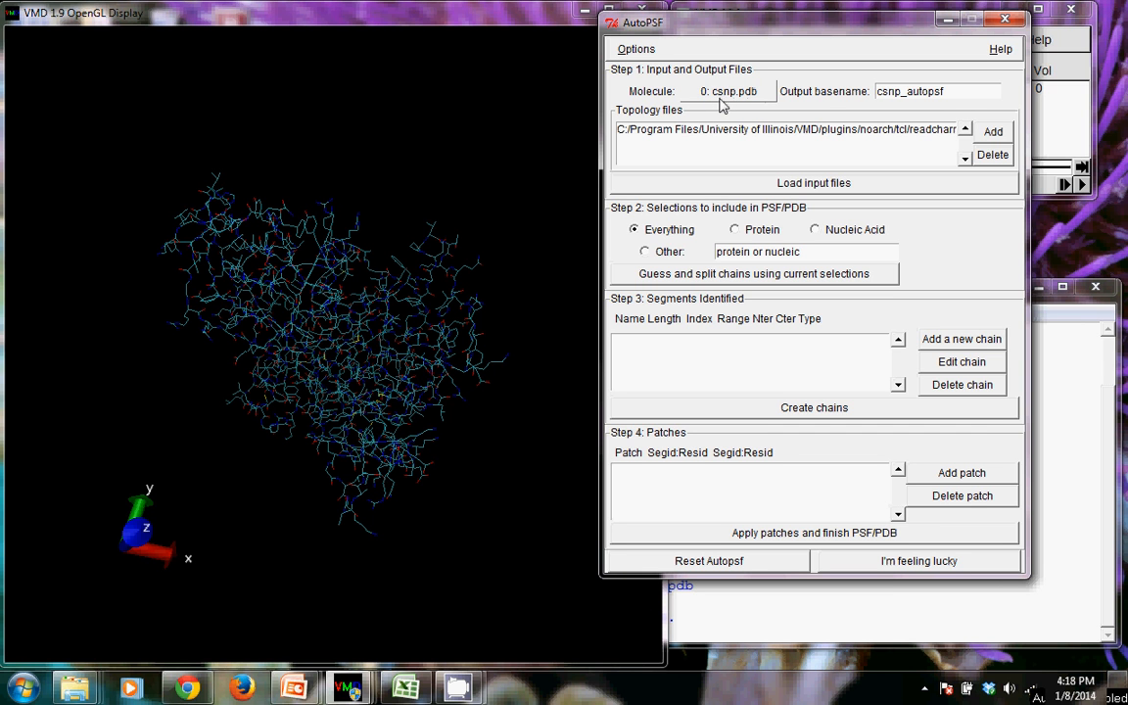
{"action": "mouse_move", "coordinate": [773, 145]}
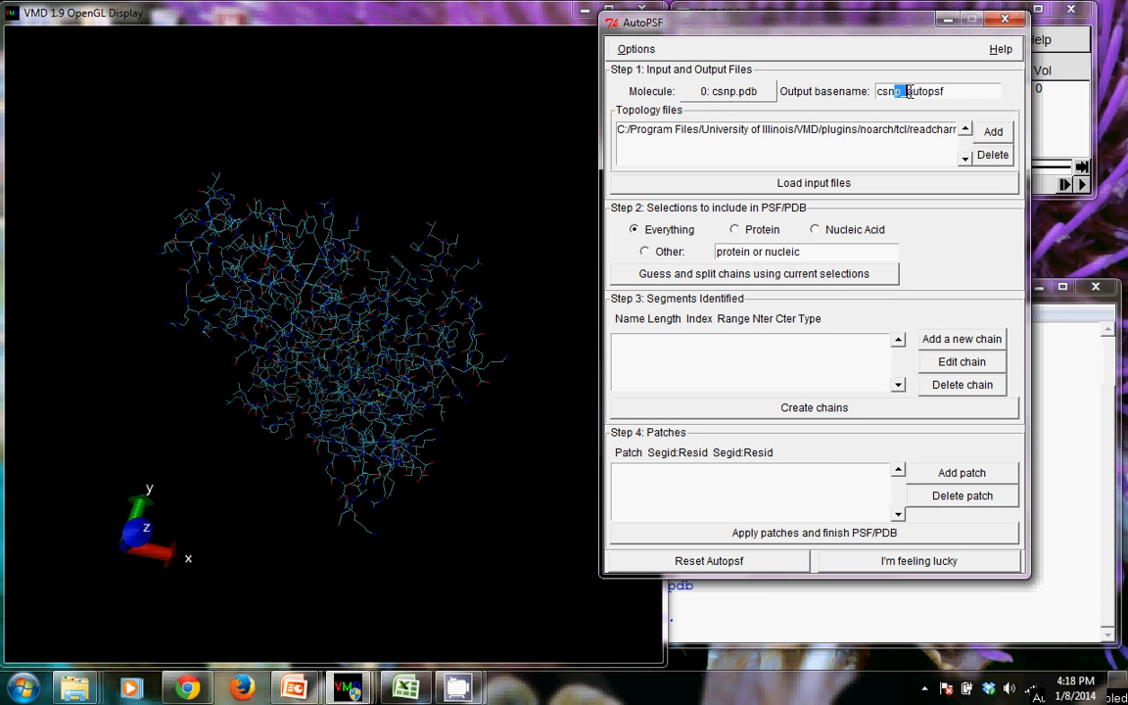
{"action": "key", "text": "BackSpace"}
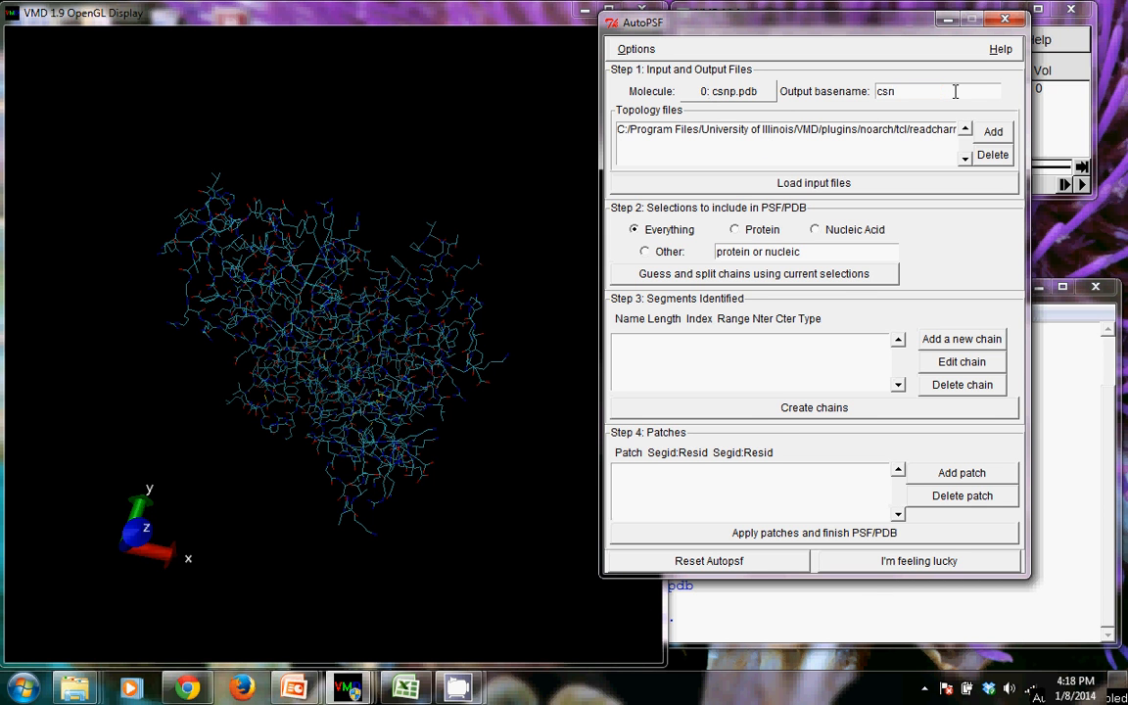
{"action": "mouse_move", "coordinate": [773, 115]}
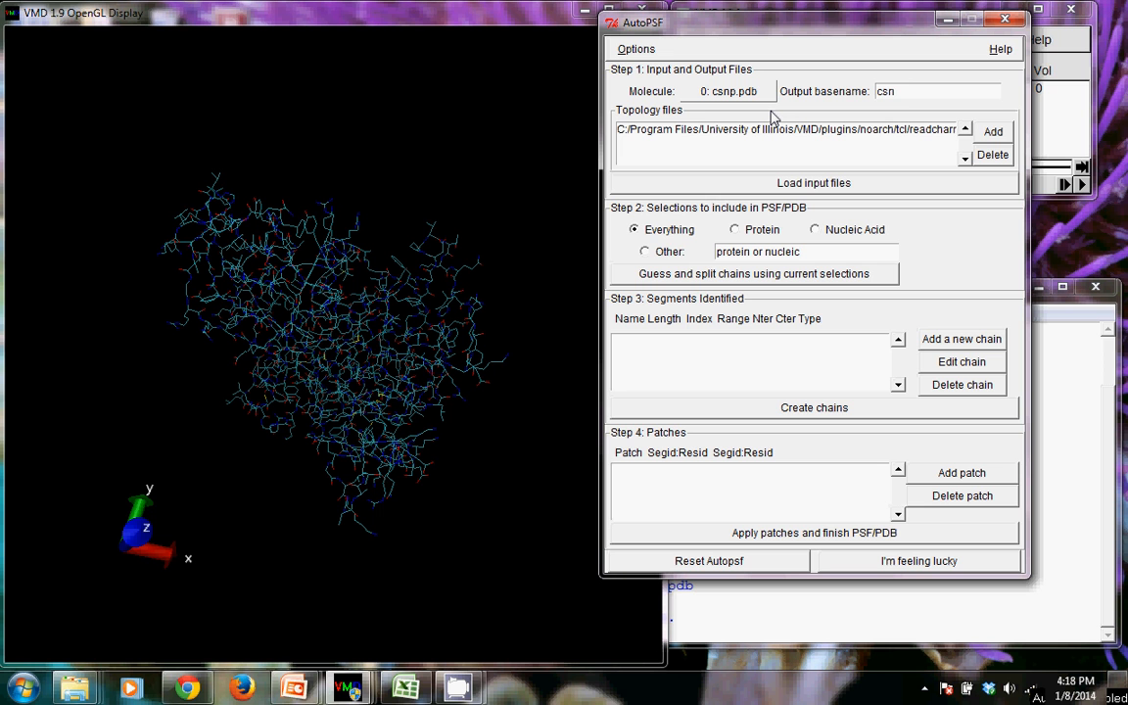
{"action": "left_click", "coordinate": [893, 92]}
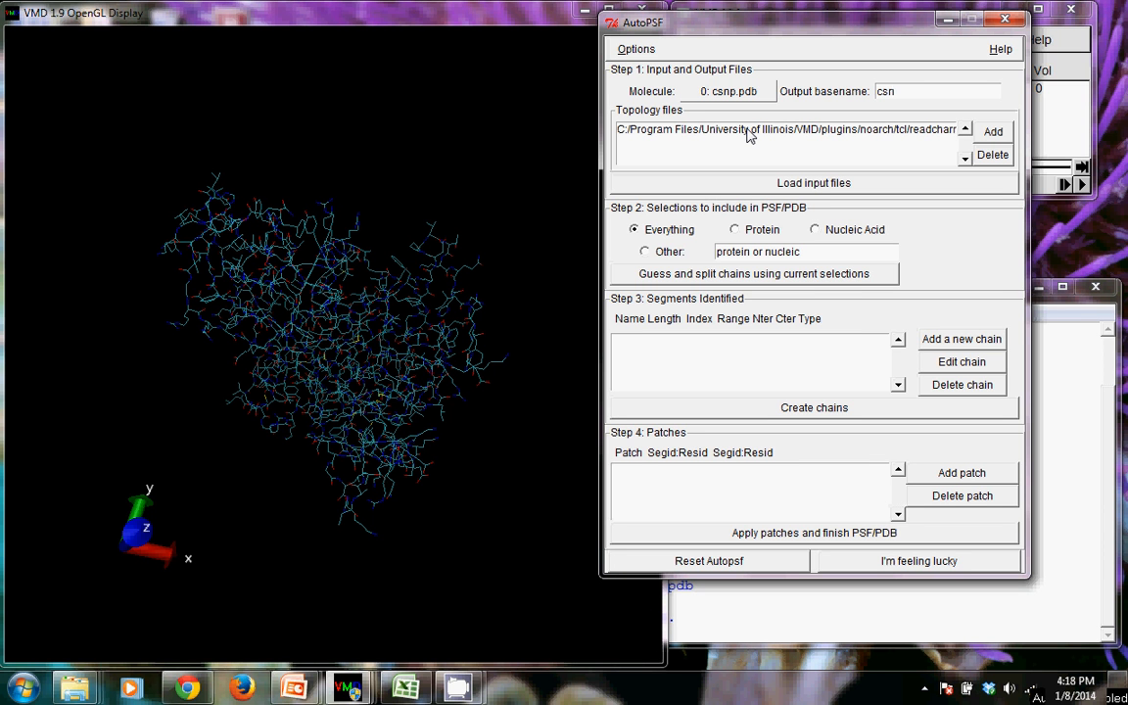
{"action": "left_click", "coordinate": [901, 92]}
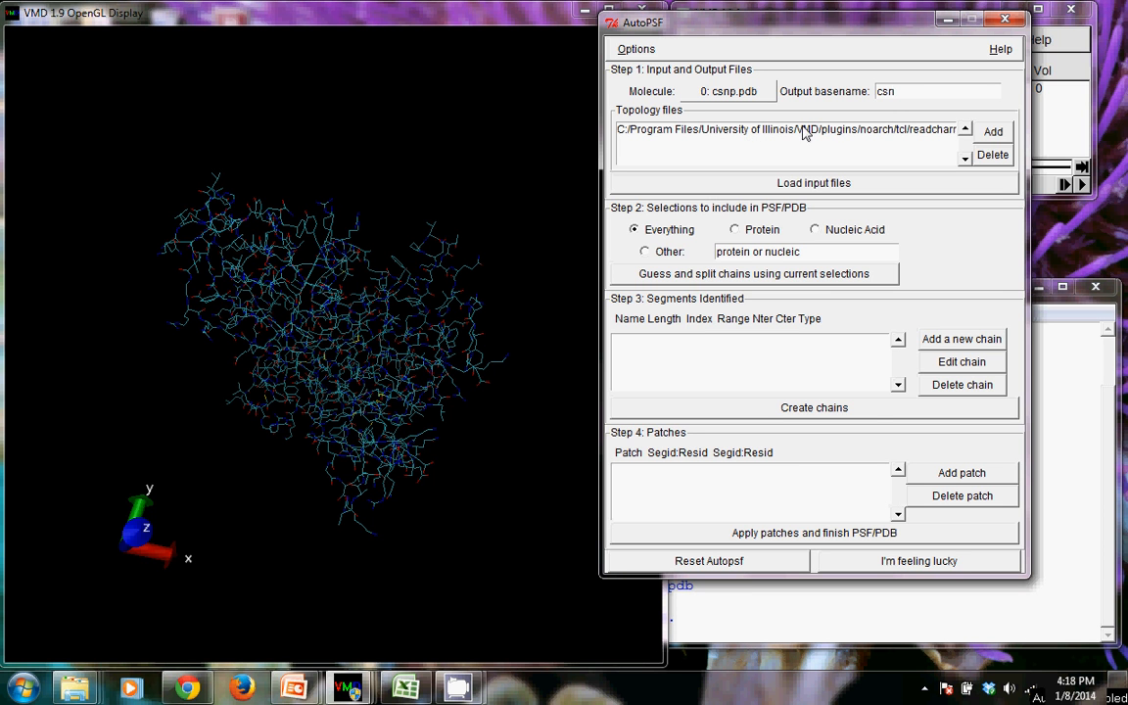
{"action": "mouse_move", "coordinate": [819, 133]}
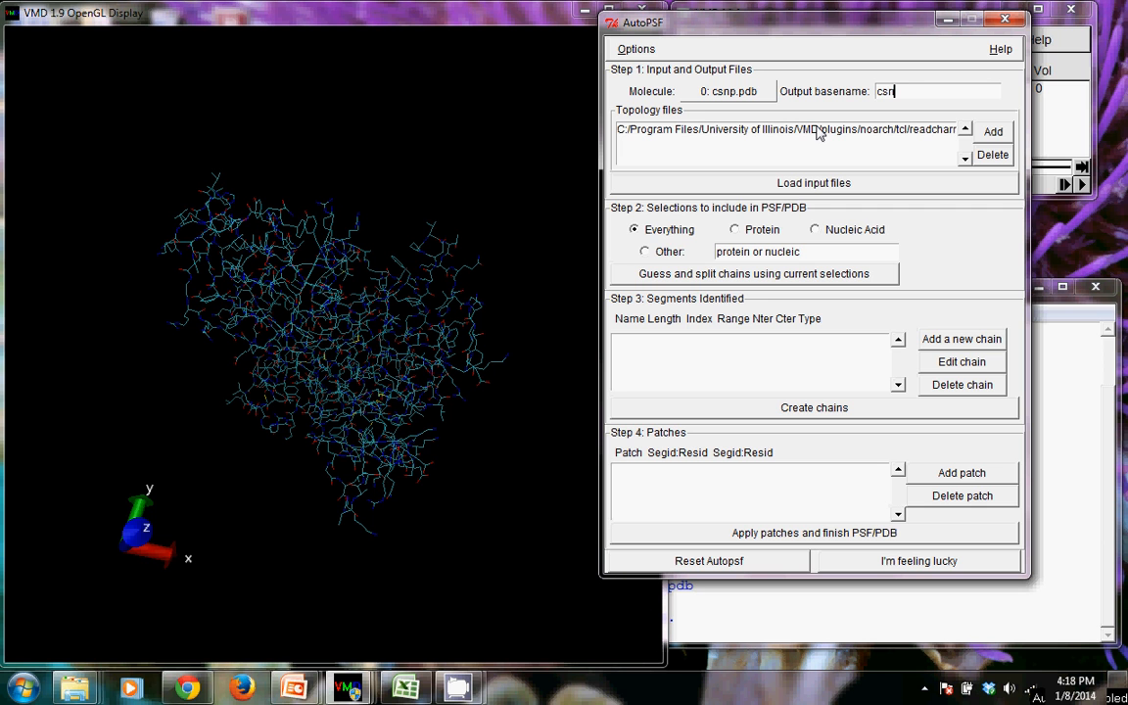
{"action": "mouse_move", "coordinate": [797, 190]}
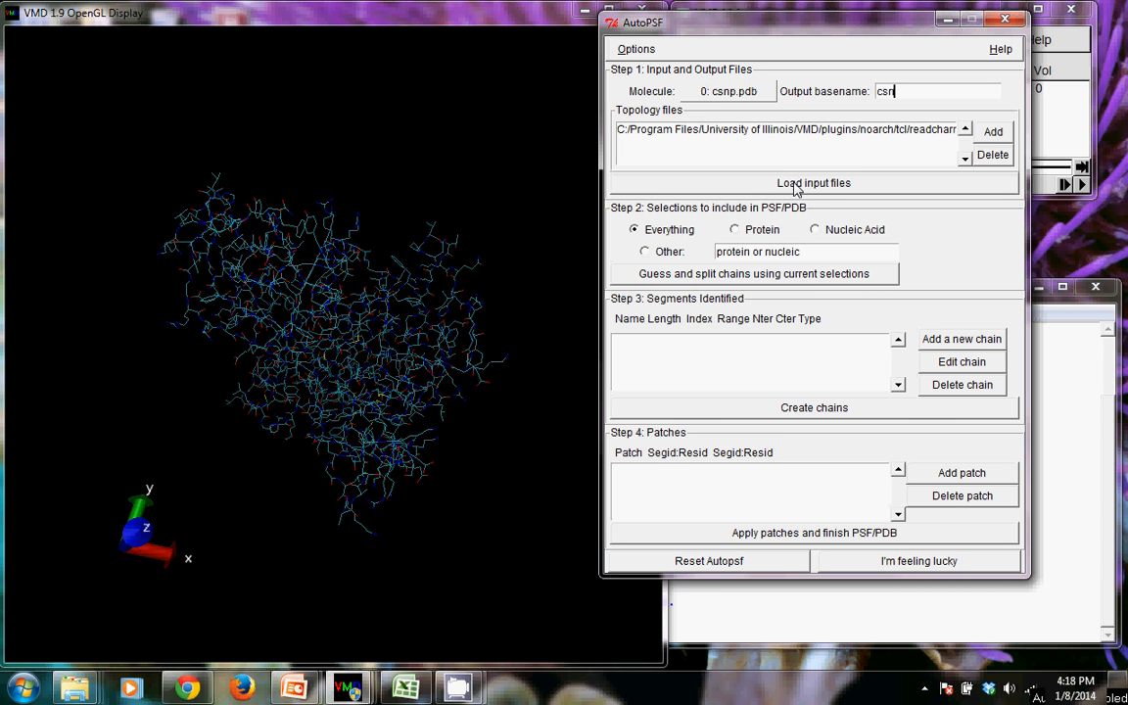
Load AutoPSF's input files, guess and split chains, and select the detected P1 segment of 293 residues.
{"action": "key", "text": "BackSpace"}
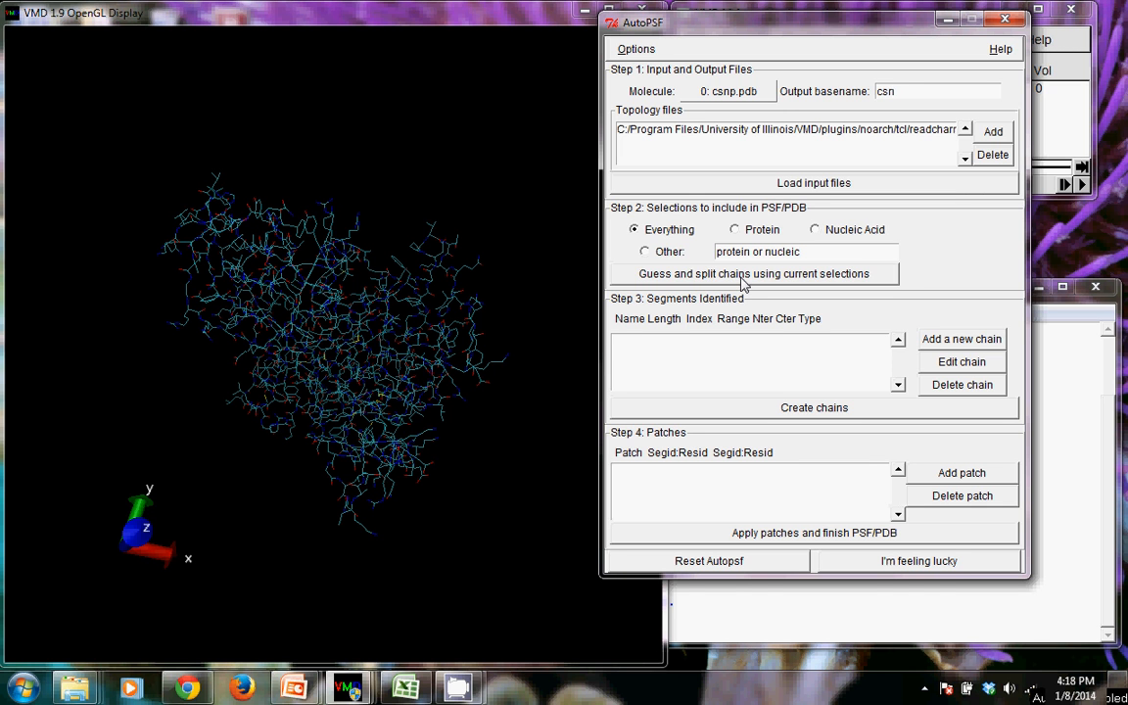
{"action": "left_click", "coordinate": [754, 274]}
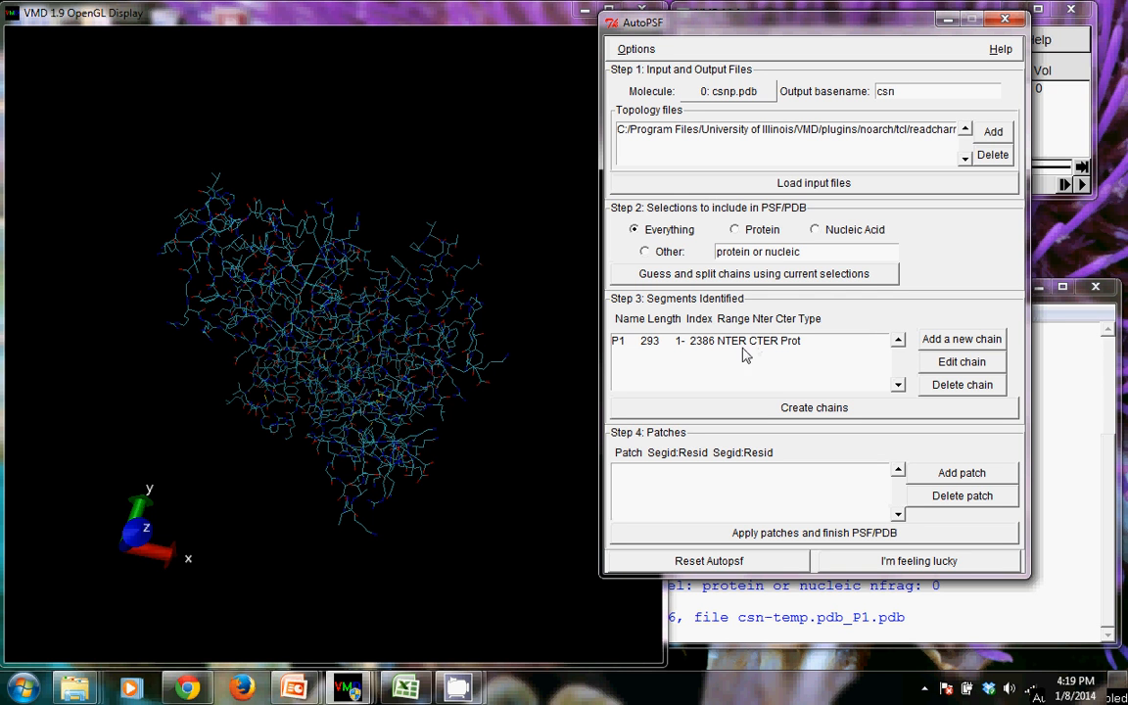
{"action": "left_click", "coordinate": [890, 90]}
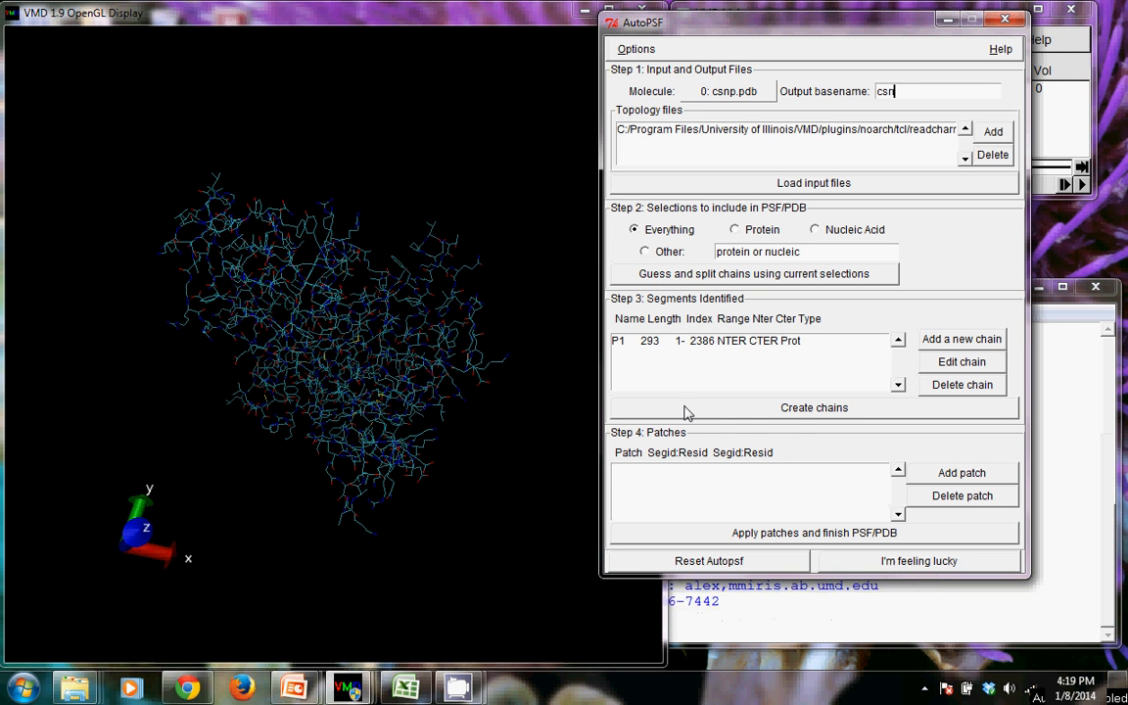
Create the chain in AutoPSF, accept the no-patches notice, and acknowledge the completed csn.psf and csn.pdb.
{"action": "left_click", "coordinate": [814, 532]}
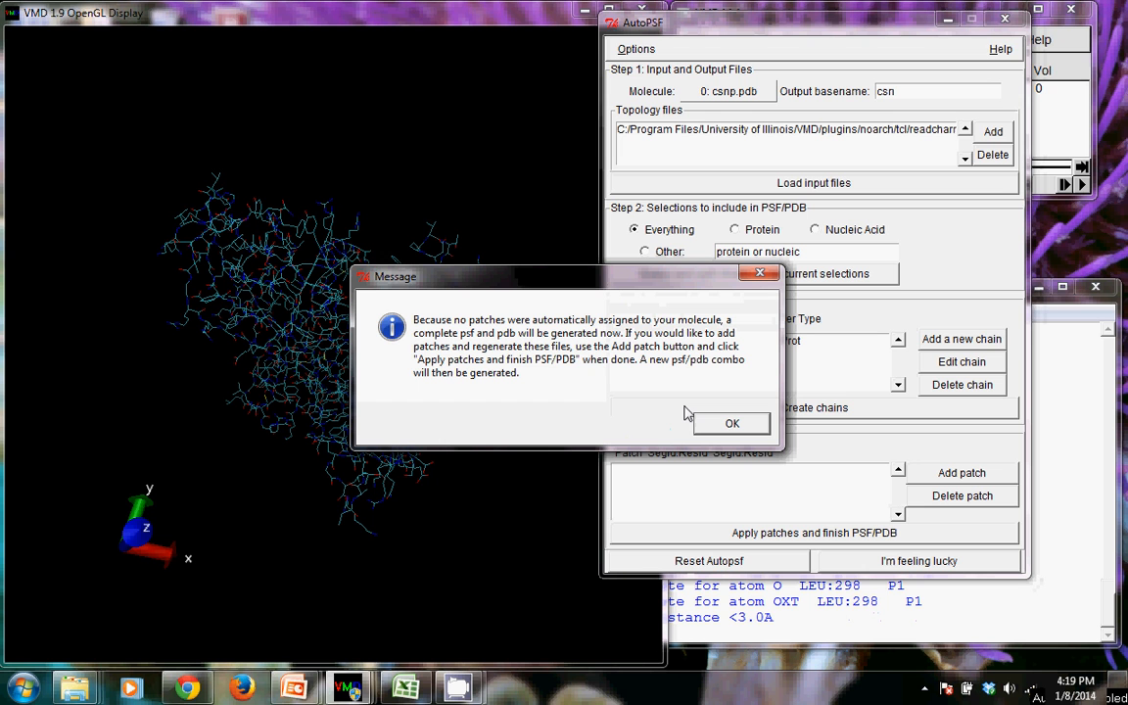
{"action": "mouse_move", "coordinate": [536, 403]}
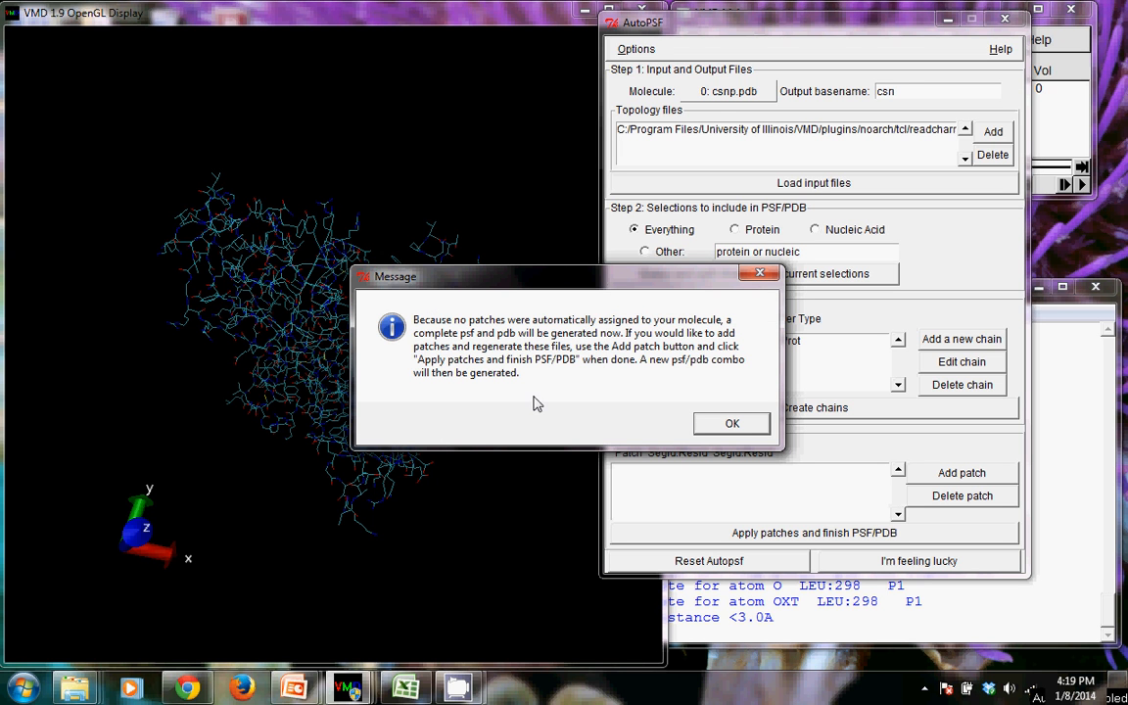
{"action": "mouse_move", "coordinate": [466, 382]}
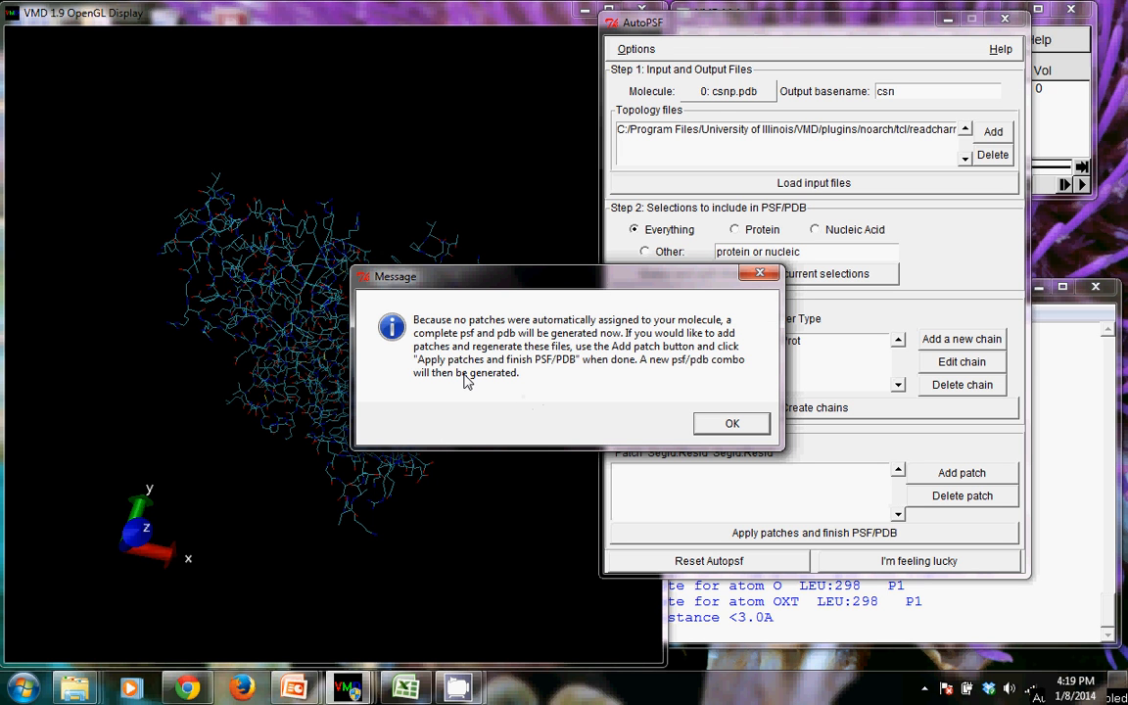
{"action": "mouse_move", "coordinate": [507, 374]}
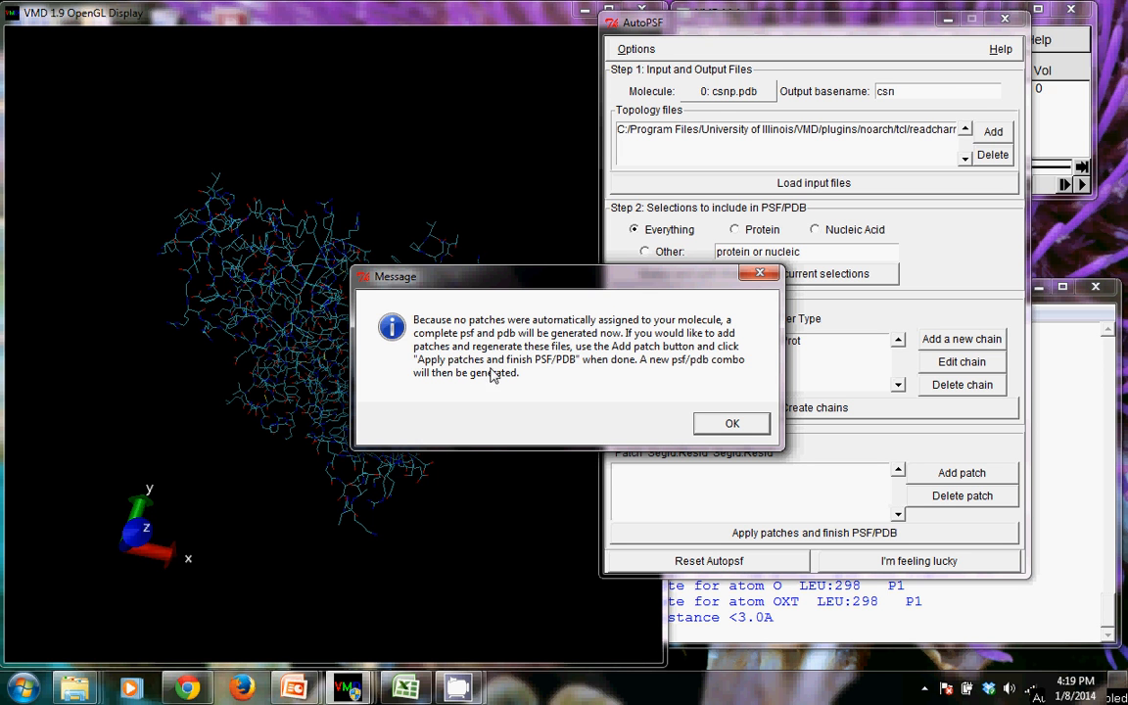
{"action": "mouse_move", "coordinate": [527, 392]}
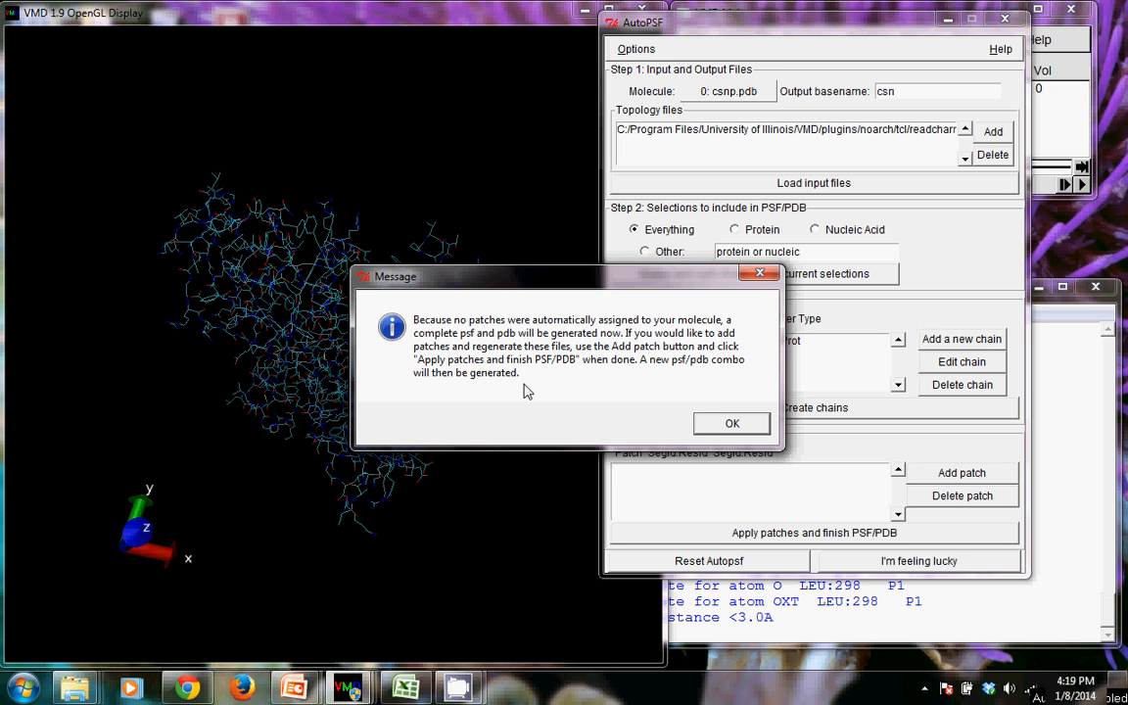
{"action": "mouse_move", "coordinate": [528, 393]}
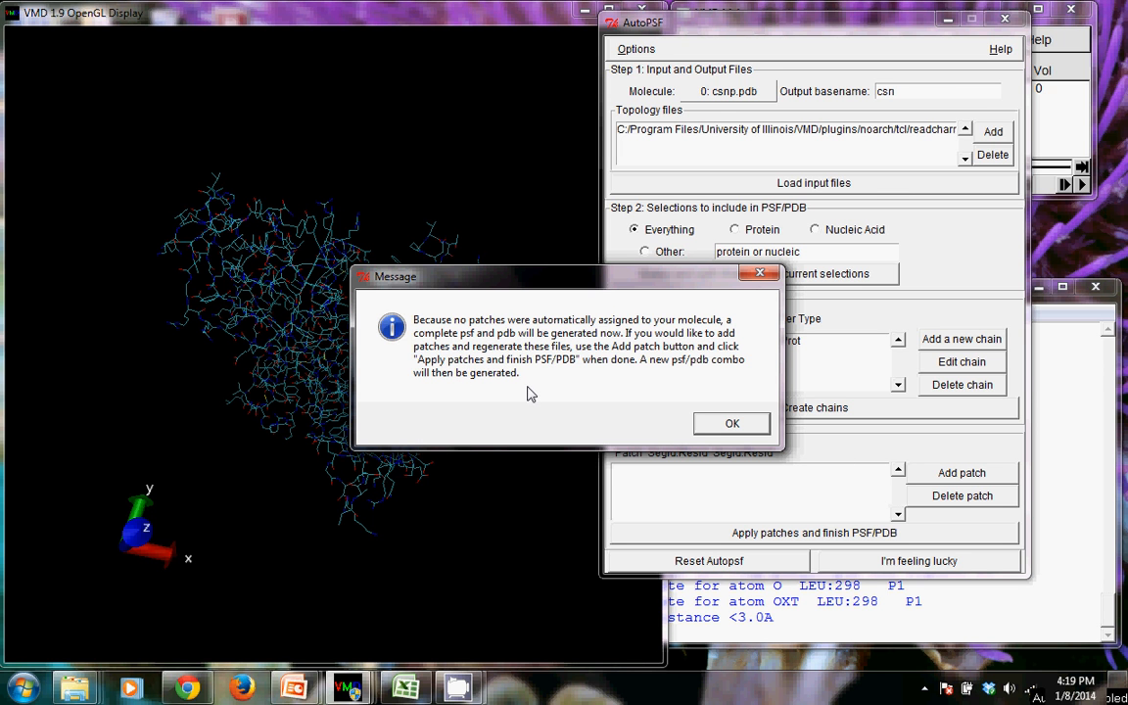
{"action": "mouse_move", "coordinate": [541, 384]}
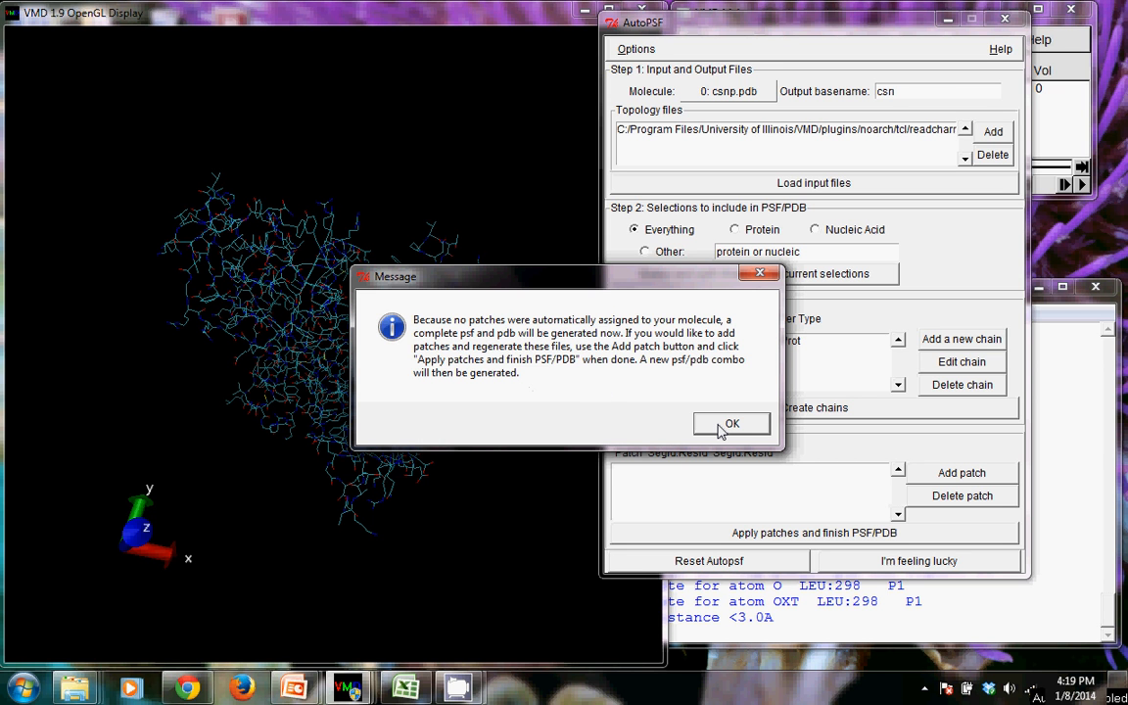
{"action": "left_click", "coordinate": [732, 423]}
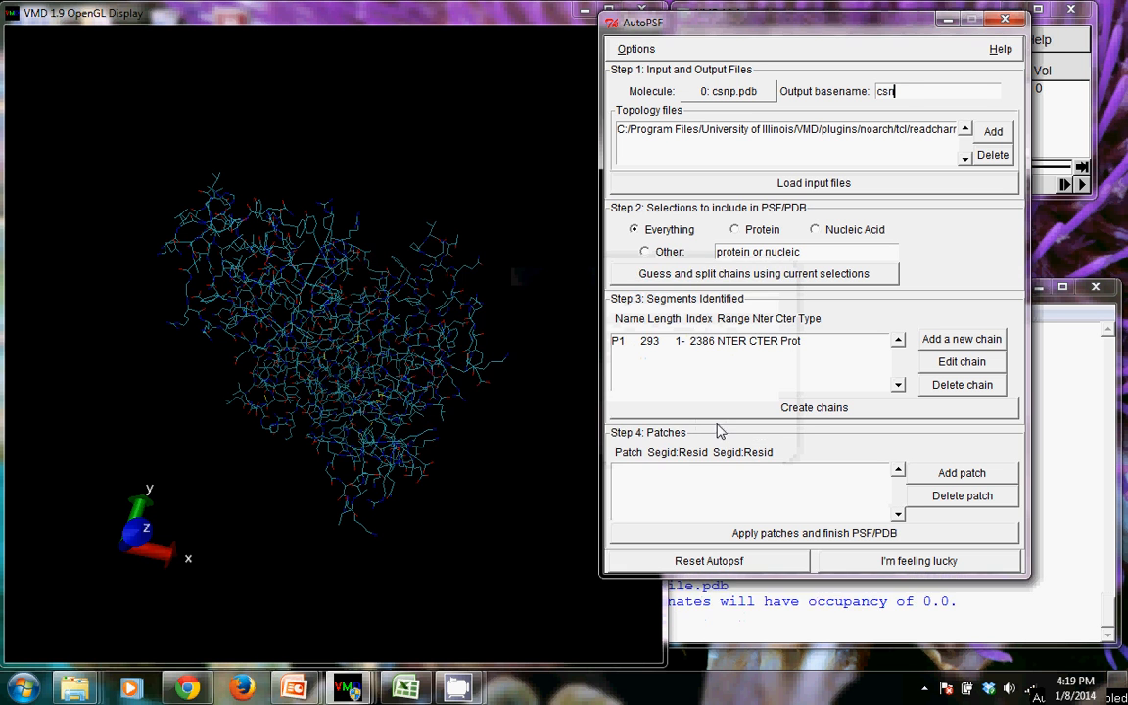
{"action": "left_click", "coordinate": [814, 532]}
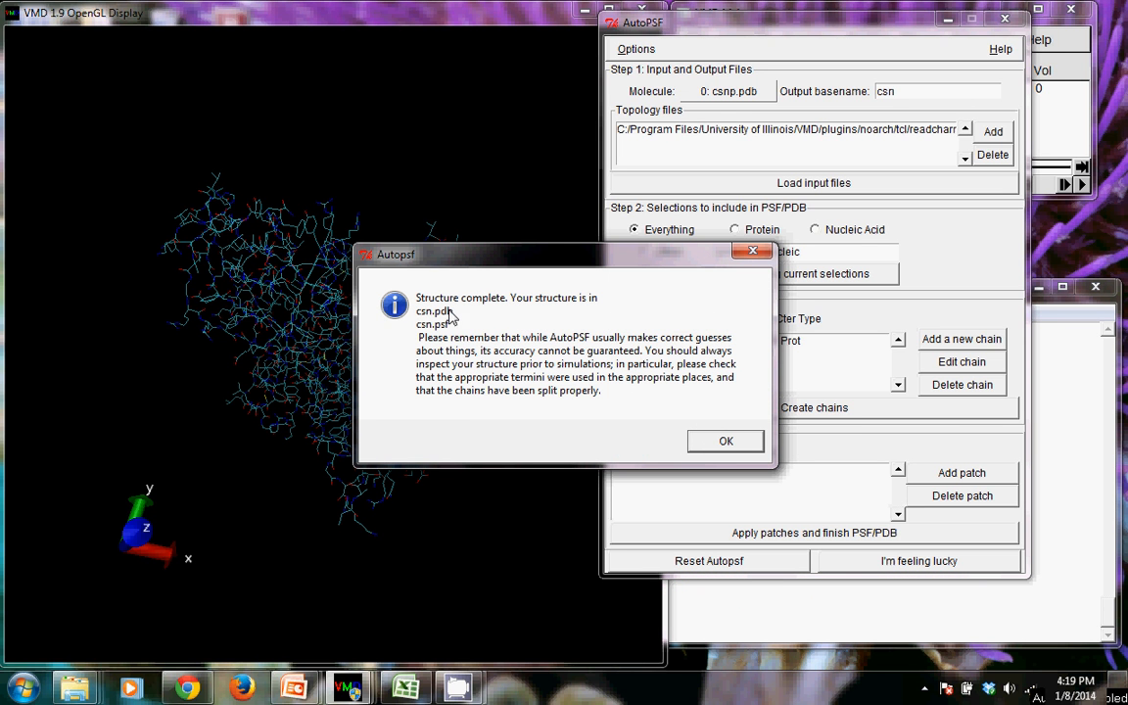
{"action": "mouse_move", "coordinate": [450, 378]}
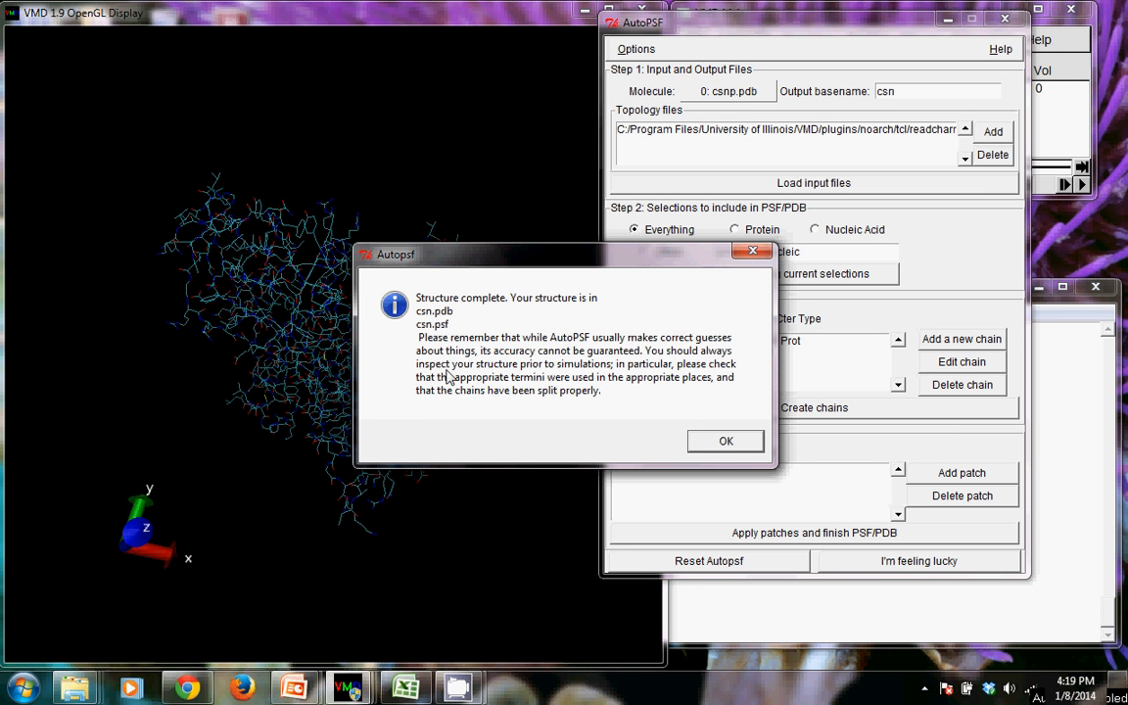
{"action": "mouse_move", "coordinate": [724, 442]}
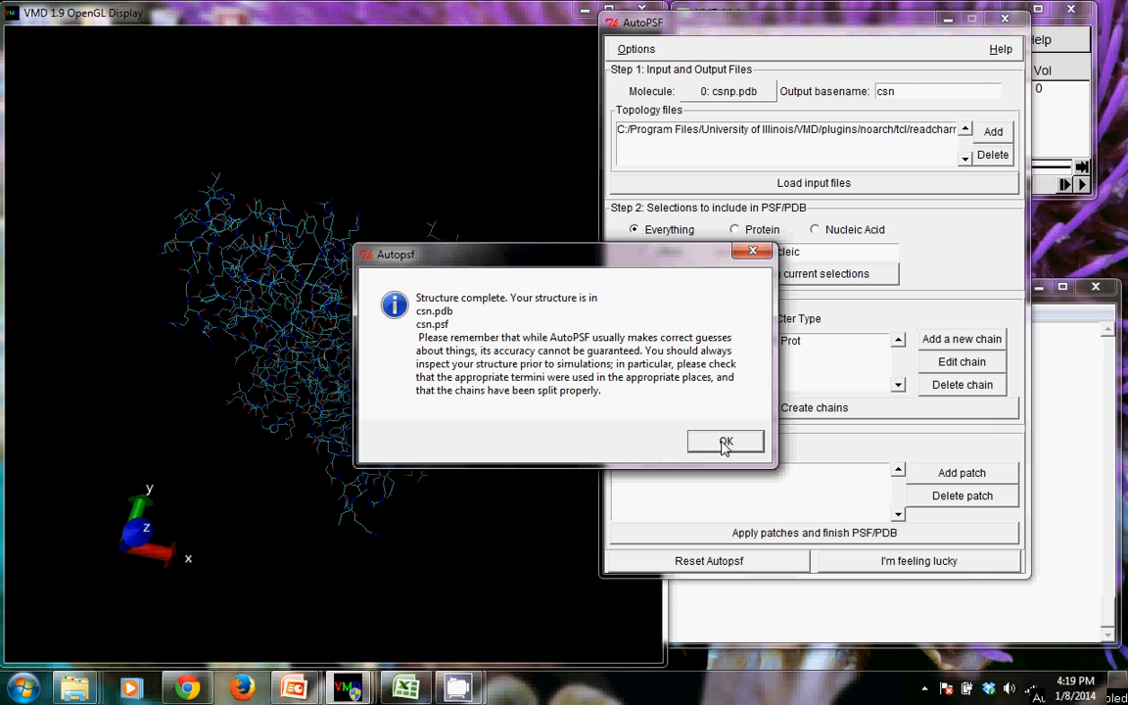
{"action": "left_click", "coordinate": [725, 442]}
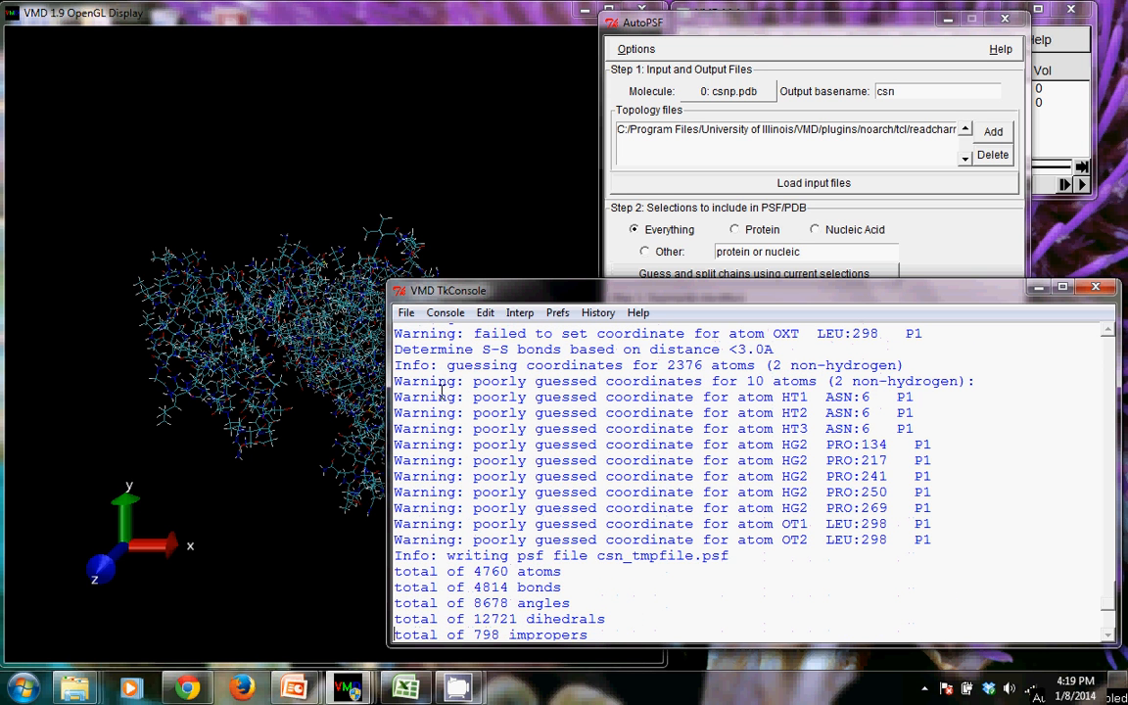
{"action": "mouse_move", "coordinate": [576, 480]}
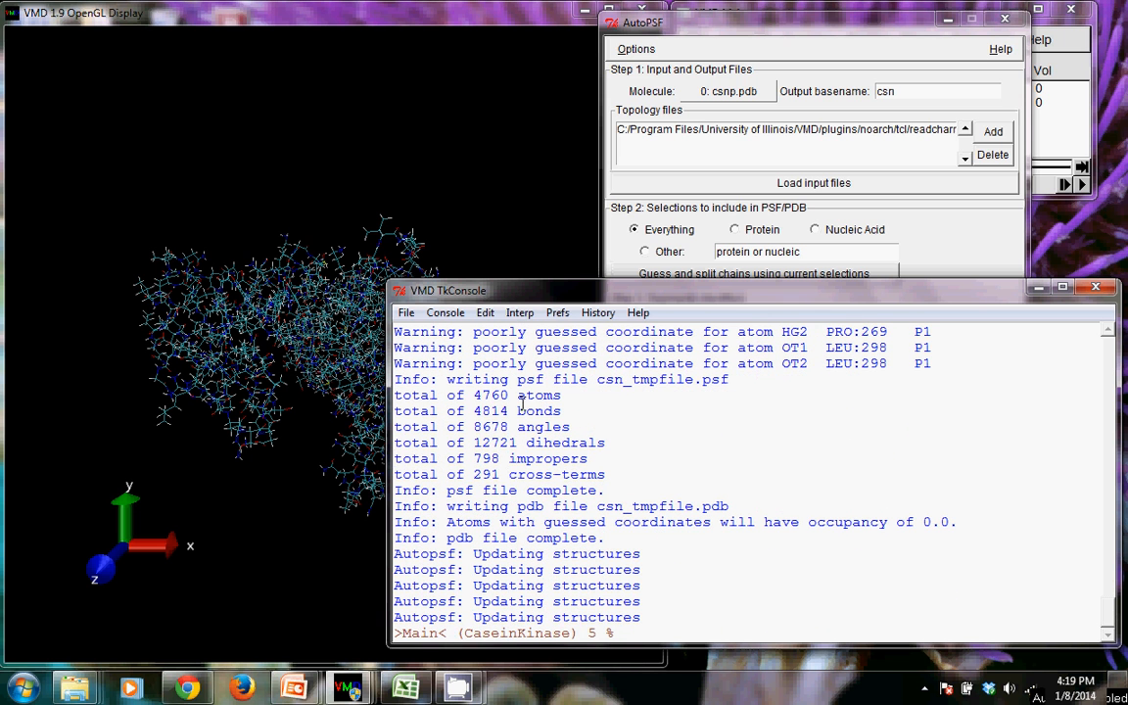
{"action": "mouse_move", "coordinate": [509, 505]}
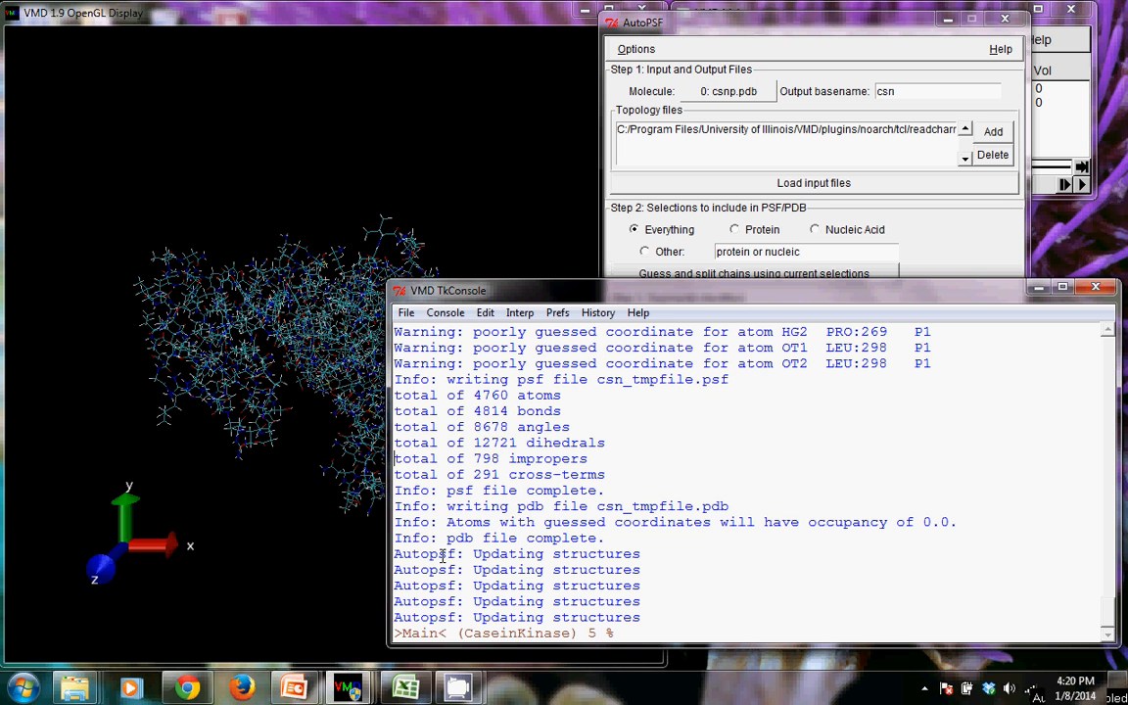
{"action": "mouse_move", "coordinate": [329, 110]}
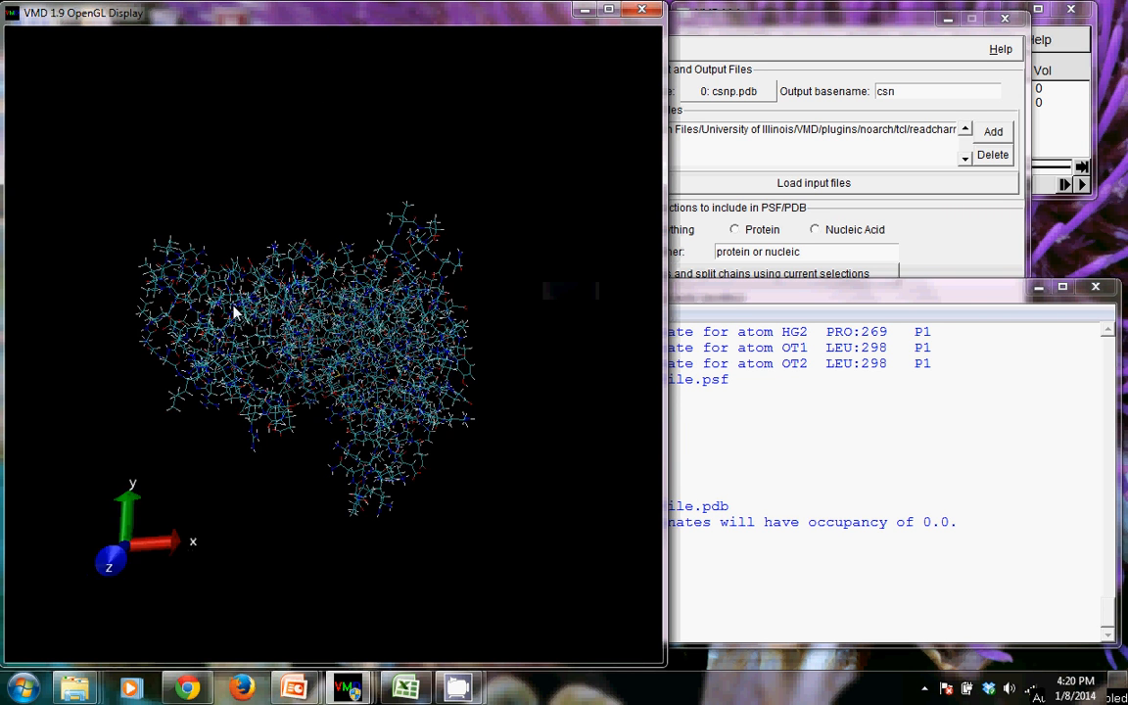
Rotate the hydrogen-added csn protein through several angles and back toward the front.
{"action": "left_click_drag", "start_coordinate": [235, 311], "coordinate": [289, 196]}
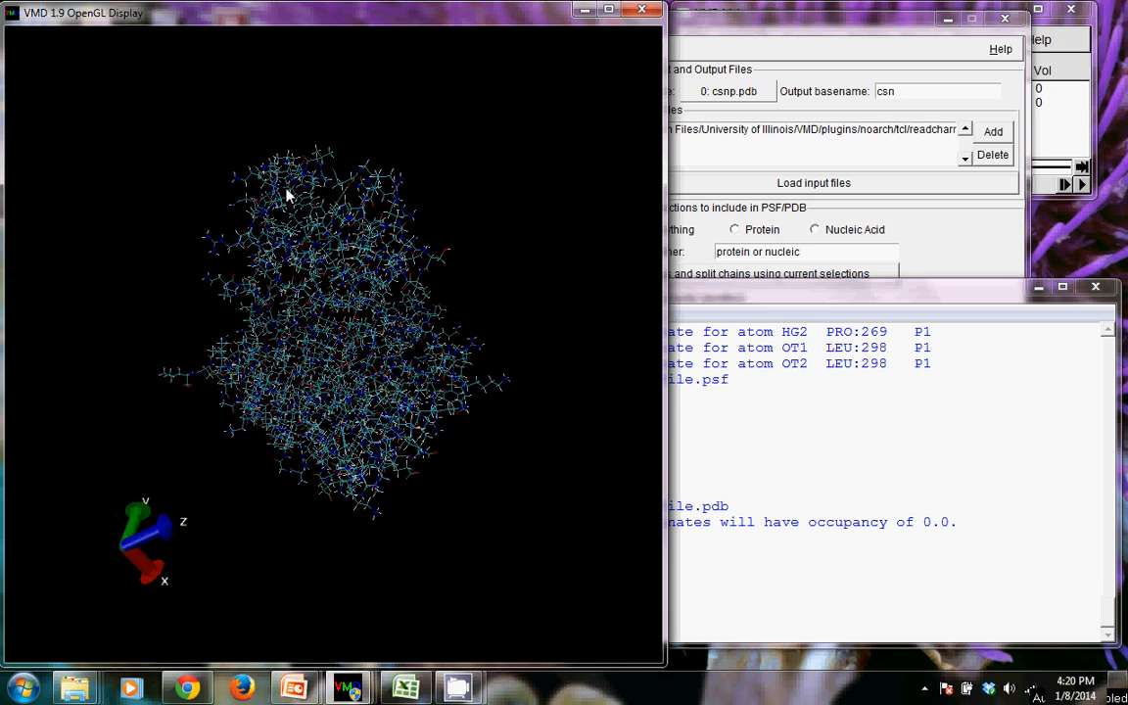
{"action": "left_click_drag", "start_coordinate": [289, 194], "coordinate": [421, 459]}
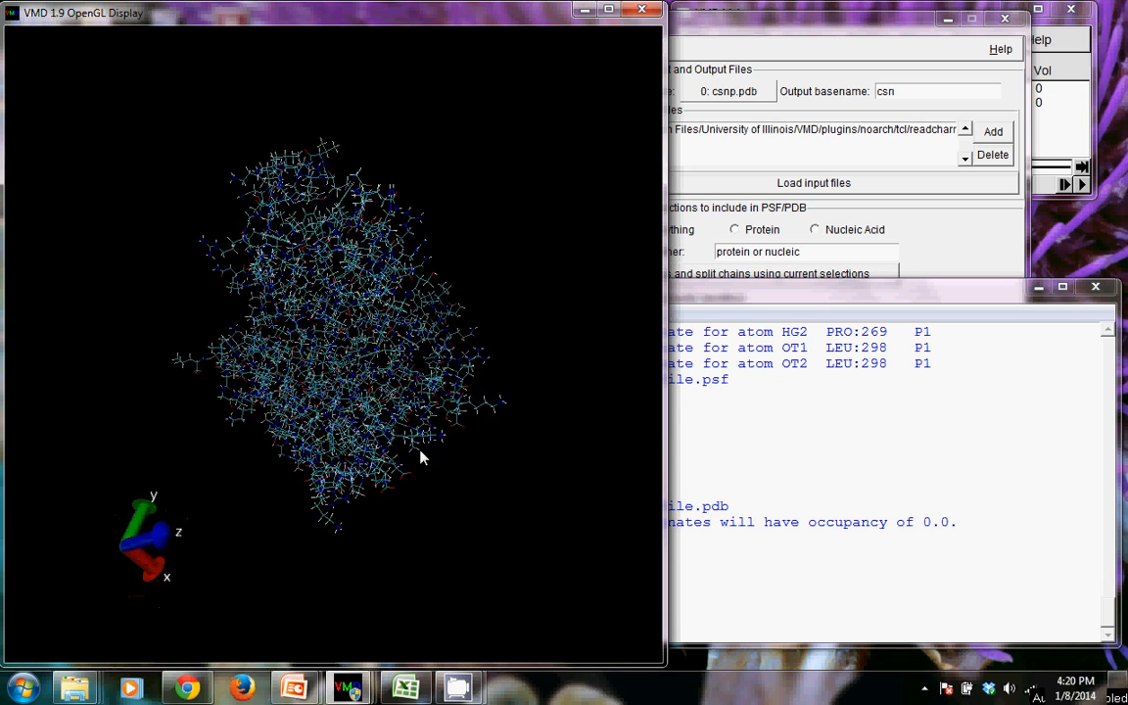
{"action": "left_click_drag", "start_coordinate": [421, 458], "coordinate": [479, 233]}
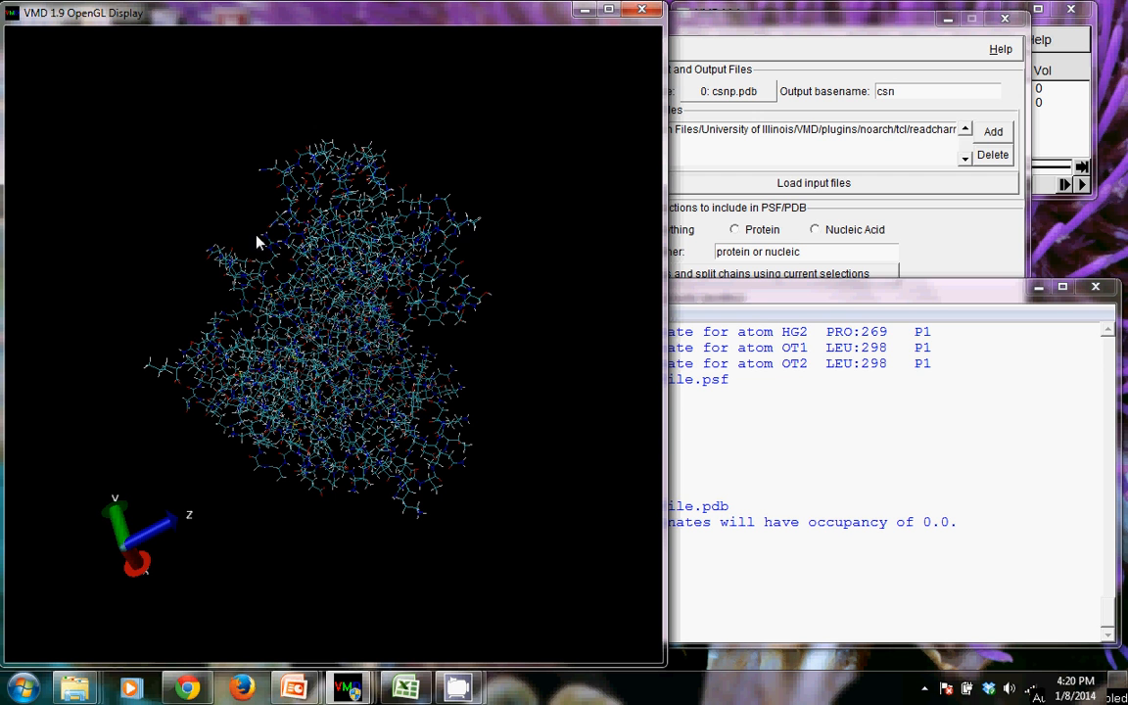
{"action": "mouse_move", "coordinate": [518, 403]}
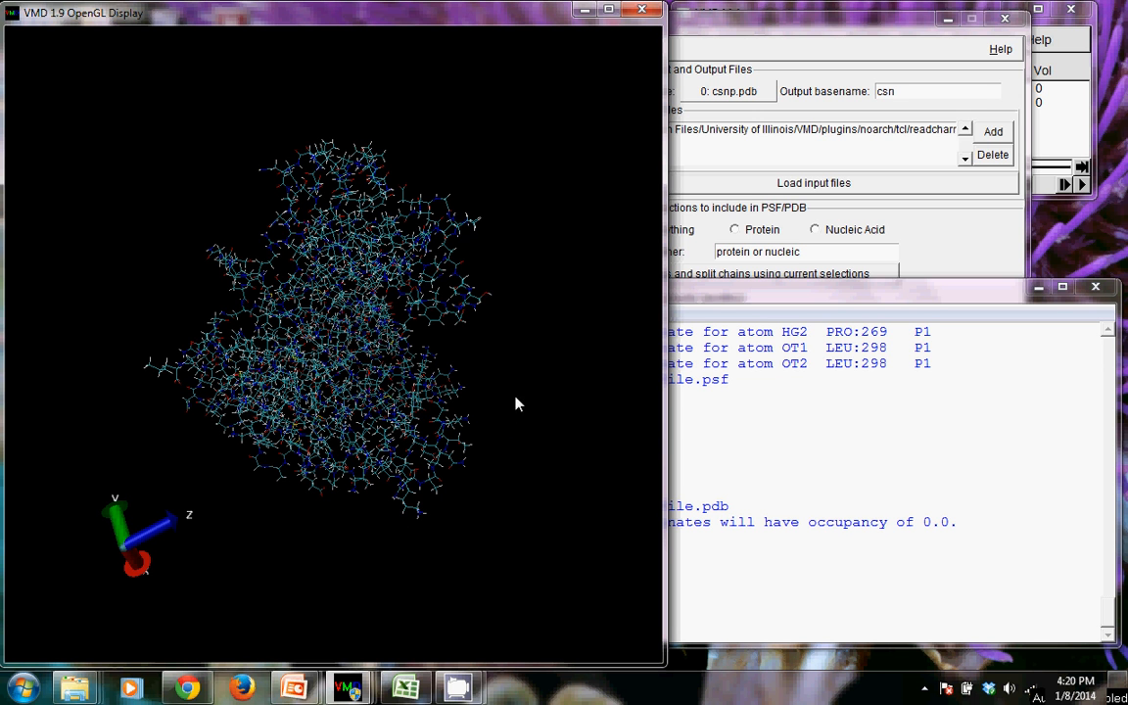
{"action": "left_click_drag", "start_coordinate": [518, 403], "coordinate": [310, 388]}
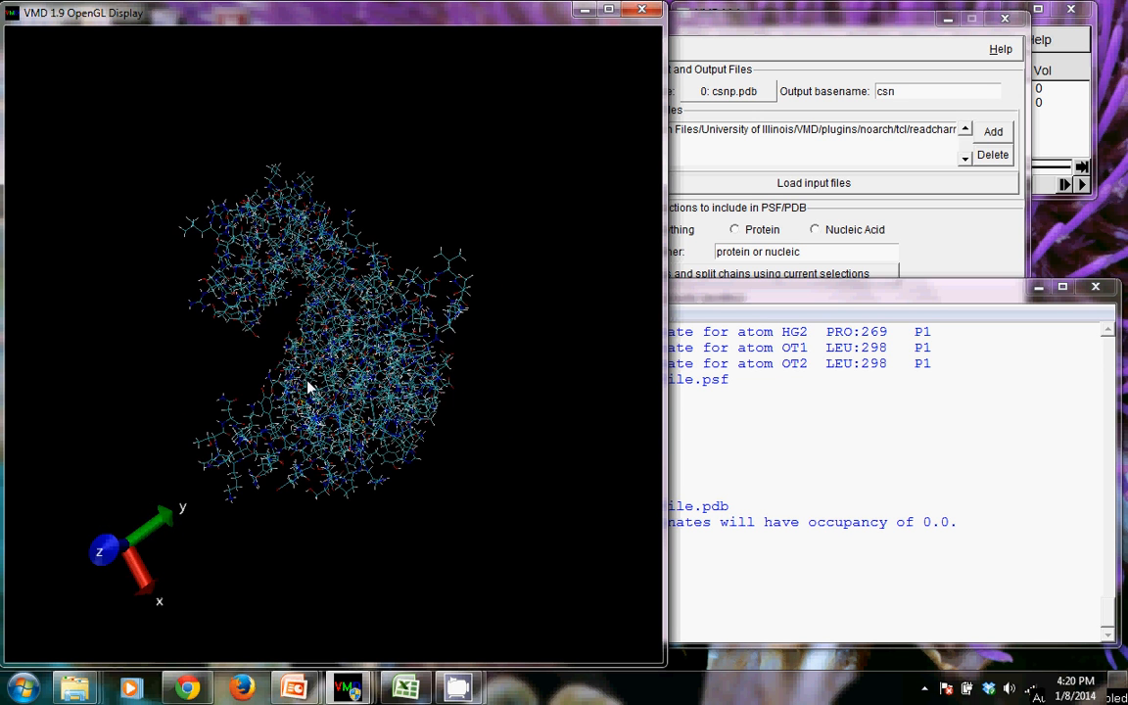
{"action": "left_click_drag", "start_coordinate": [310, 388], "coordinate": [446, 411]}
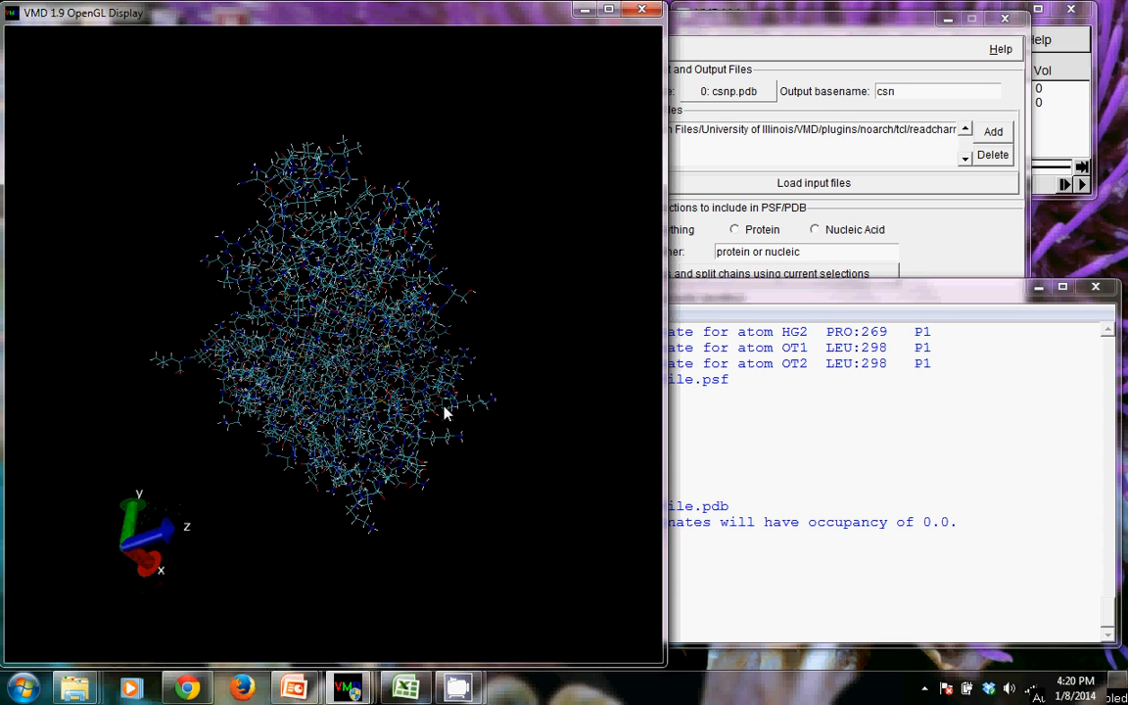
{"action": "mouse_move", "coordinate": [262, 568]}
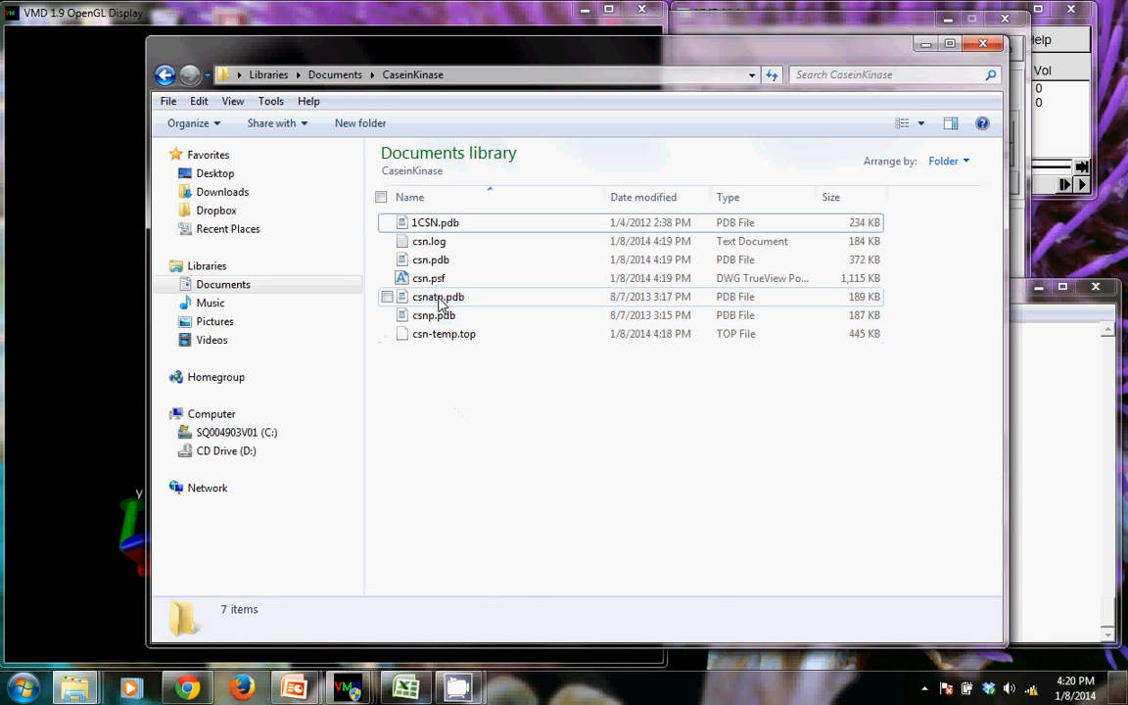
Select csn.psf and csn.pdb in the CaseinKinase folder to check them, then return to the VMD display.
{"action": "left_click", "coordinate": [426, 278]}
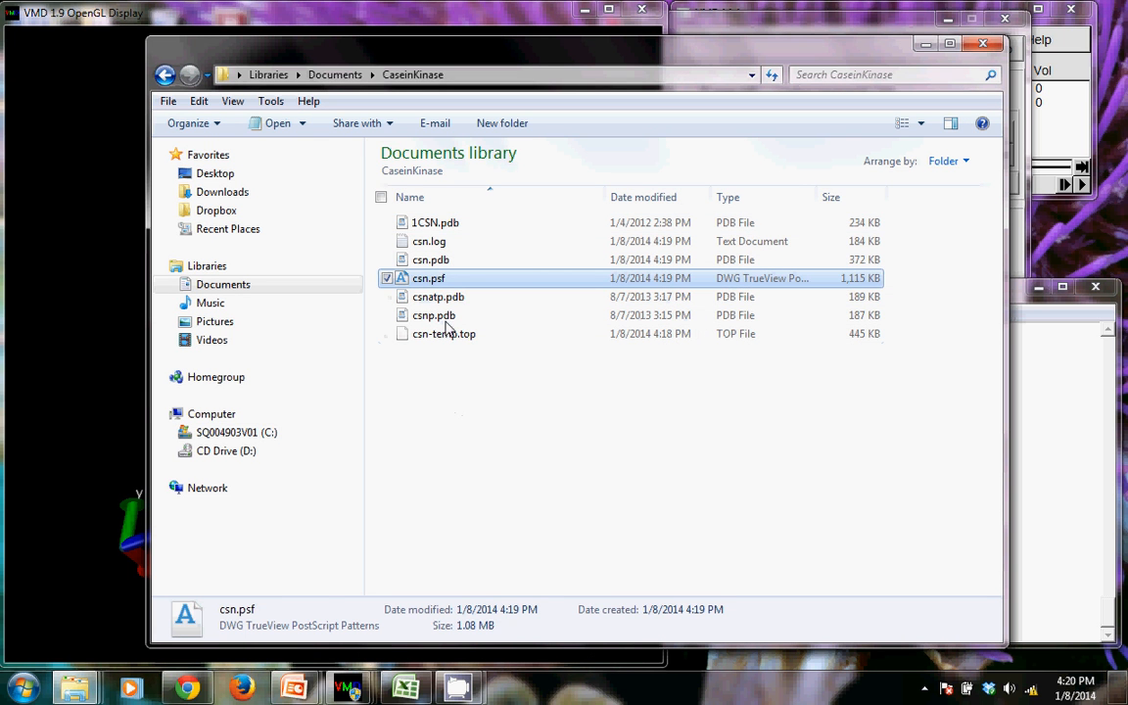
{"action": "left_click", "coordinate": [431, 258]}
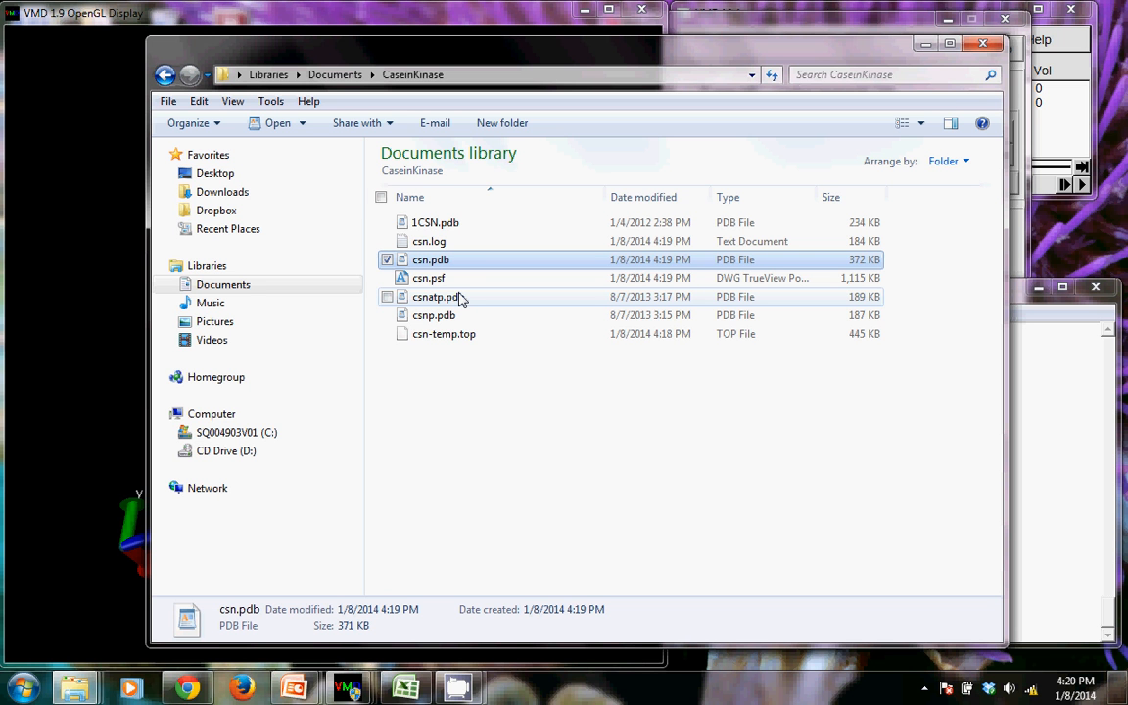
{"action": "mouse_move", "coordinate": [518, 74]}
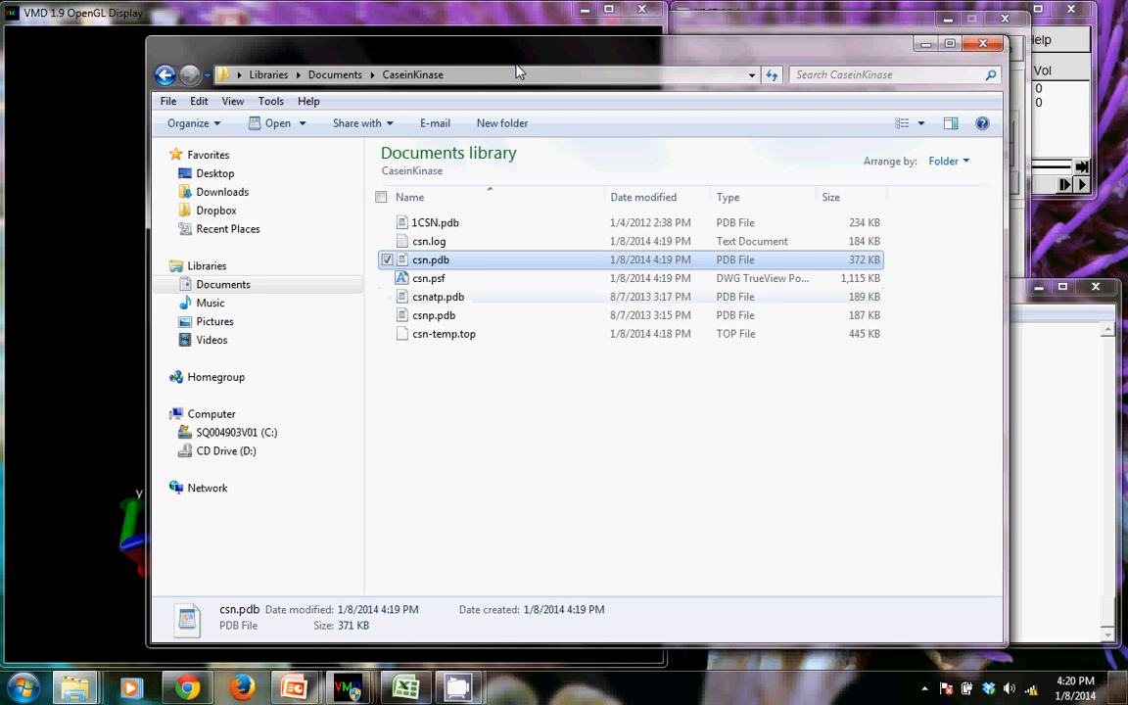
{"action": "left_click", "coordinate": [812, 184]}
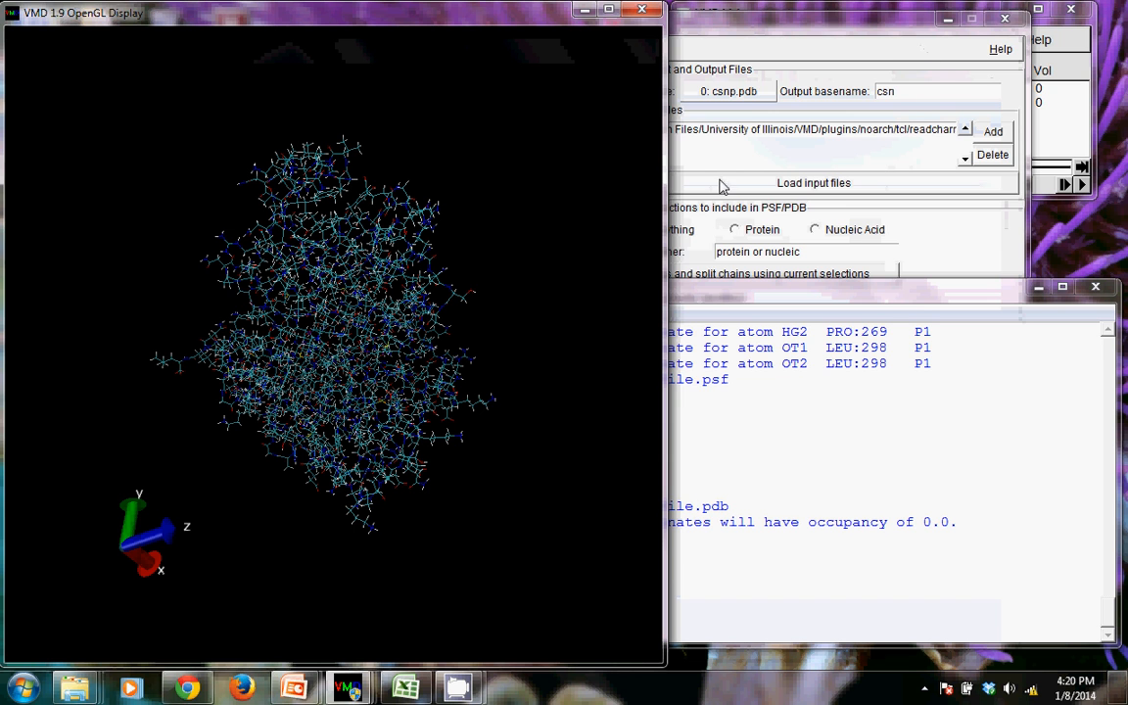